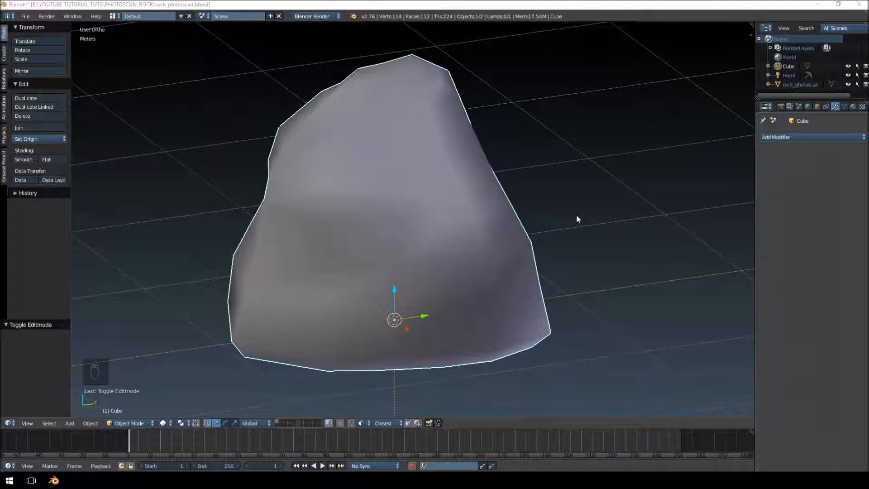
Step: Zoom in on the low-poly rock and enter Edit Mode with Tab
{"action": "left_click_drag", "start_coordinate": [576, 219], "coordinate": [438, 161]}
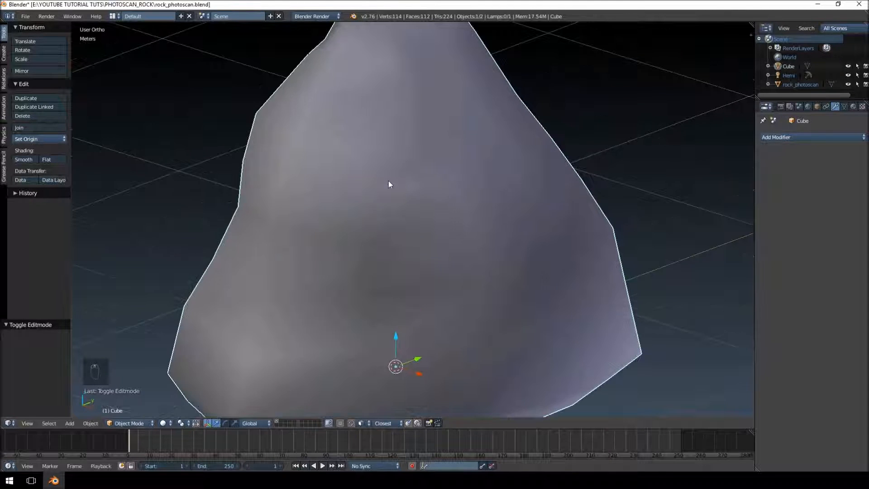
{"action": "key", "text": "Tab"}
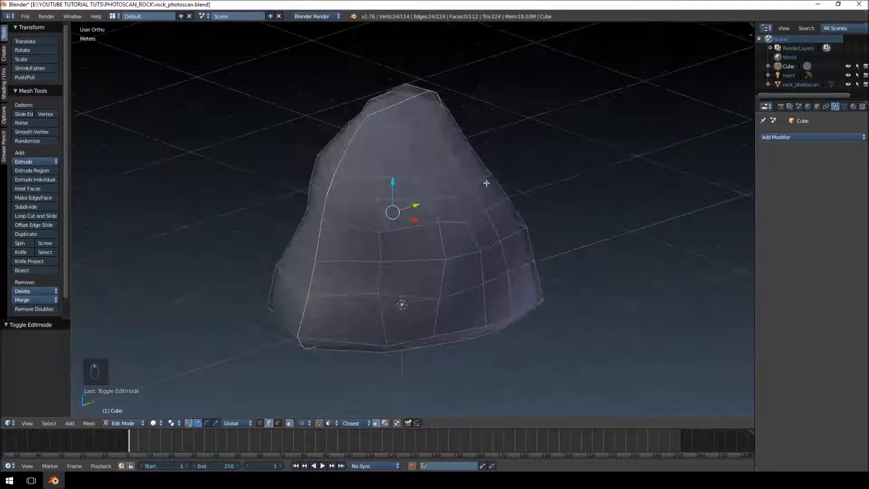
Step: Mark Seam on the selected edge loop via Ctrl+E, beside an image editor
{"action": "key", "text": "ctrl+e"}
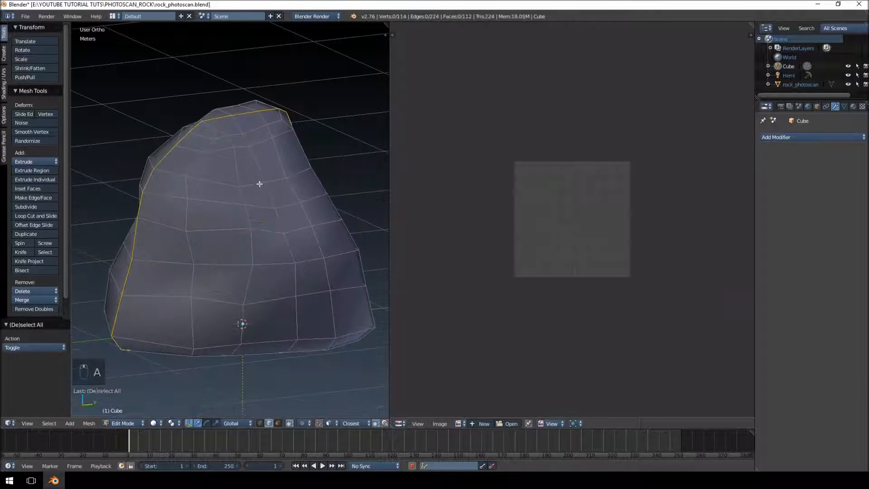
Step: Unwrap the rock mesh and select its connected UV islands
{"action": "key", "text": "u"}
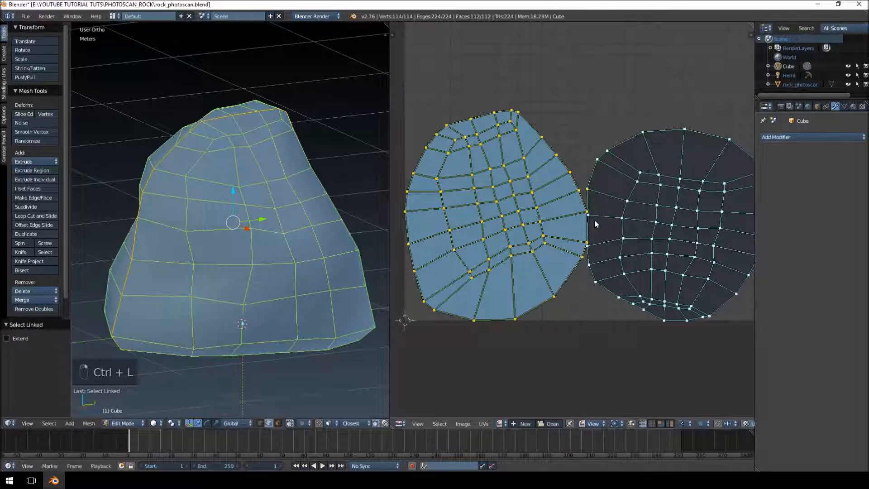
{"action": "key", "text": "ctrl+l"}
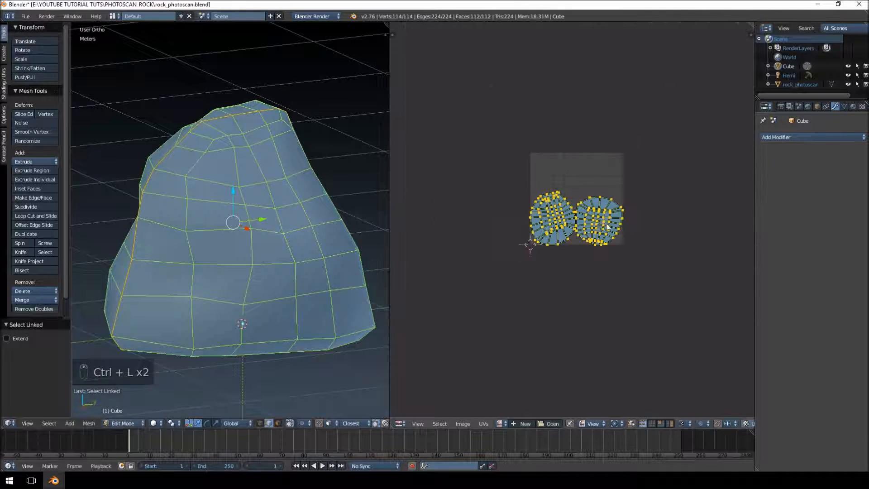
{"action": "key", "text": "s"}
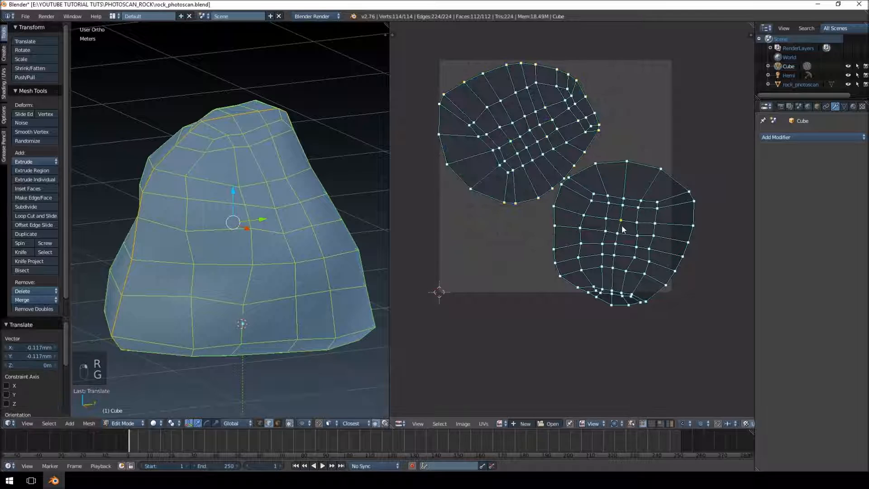
Step: Rotate and move the two islands apart, then apply Minimize Stretch
{"action": "key", "text": "r"}
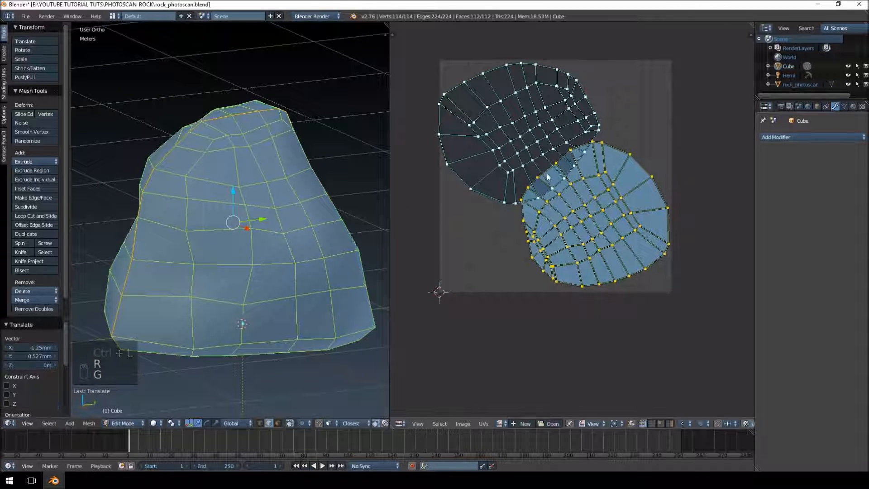
{"action": "key", "text": "ctrl+l"}
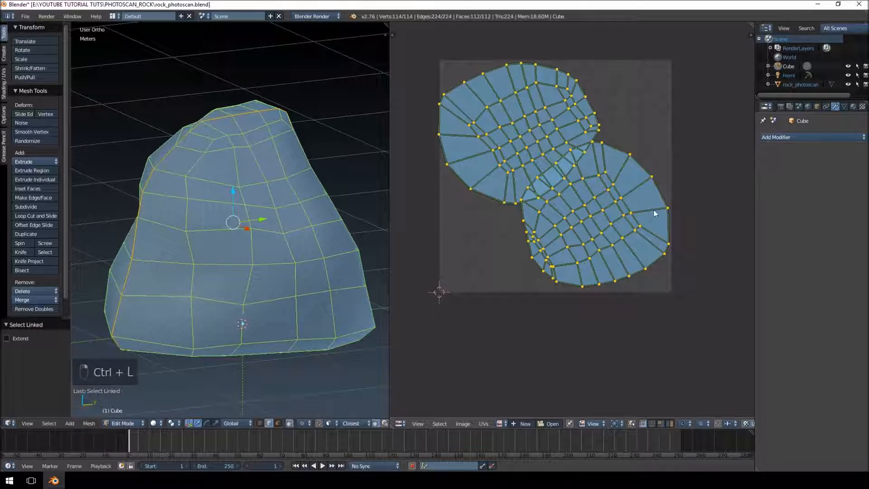
{"action": "key", "text": "s"}
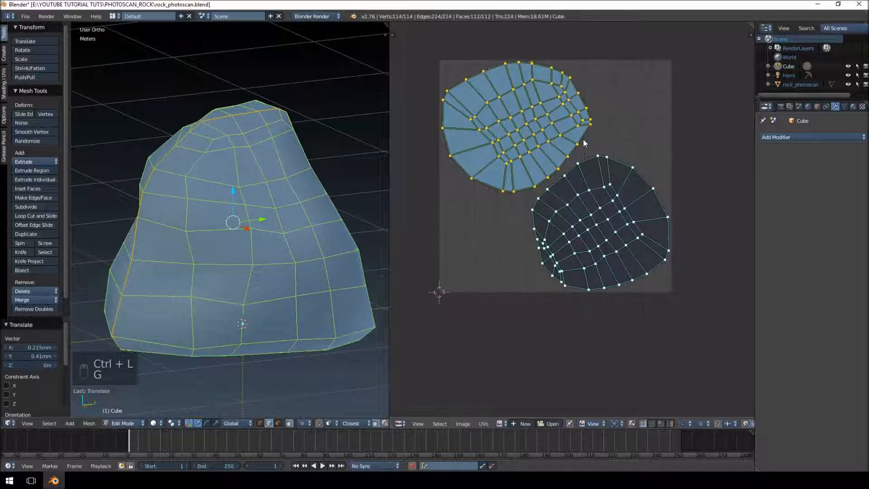
{"action": "left_click", "coordinate": [483, 424]}
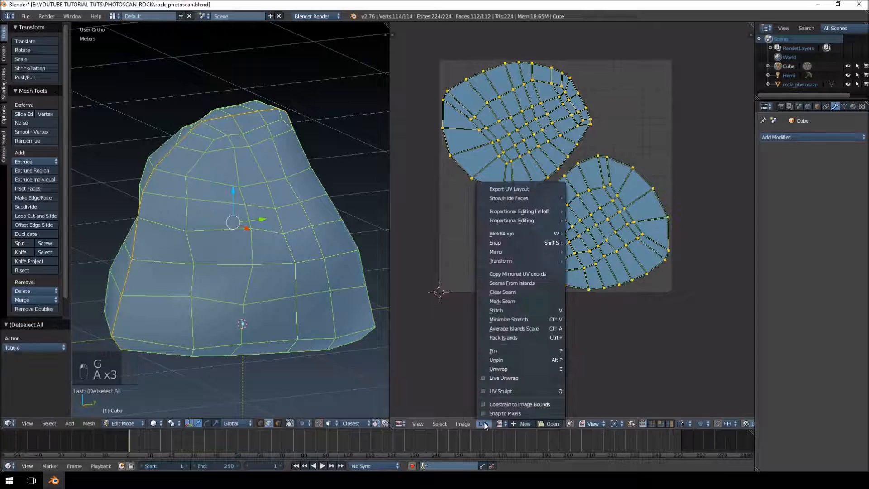
{"action": "mouse_move", "coordinate": [508, 319]}
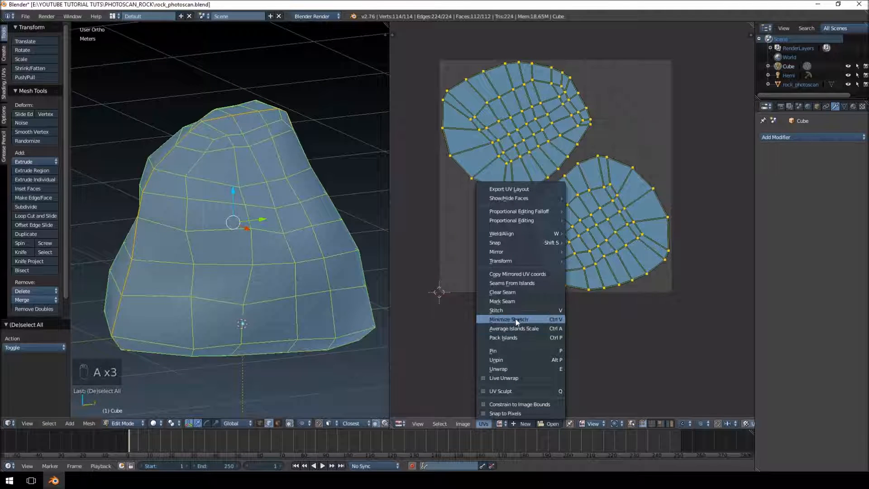
{"action": "left_click", "coordinate": [508, 318]}
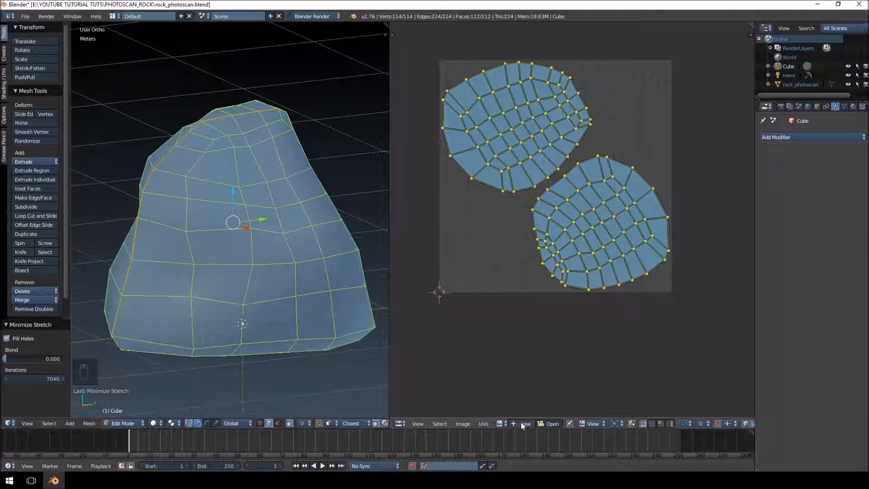
Step: Create a 1024 px DIFFUSE image with alpha 0, then return to Object Mode
{"action": "left_click", "coordinate": [525, 422]}
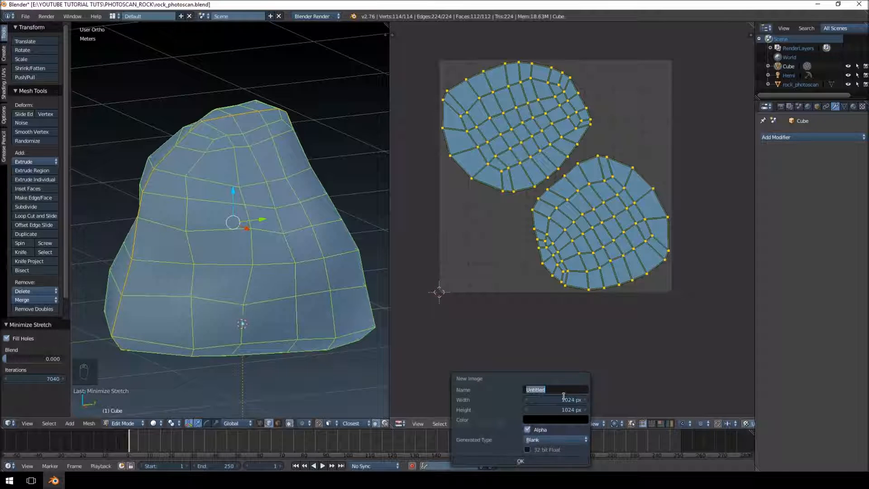
{"action": "type", "text": "DIFFUSE"}
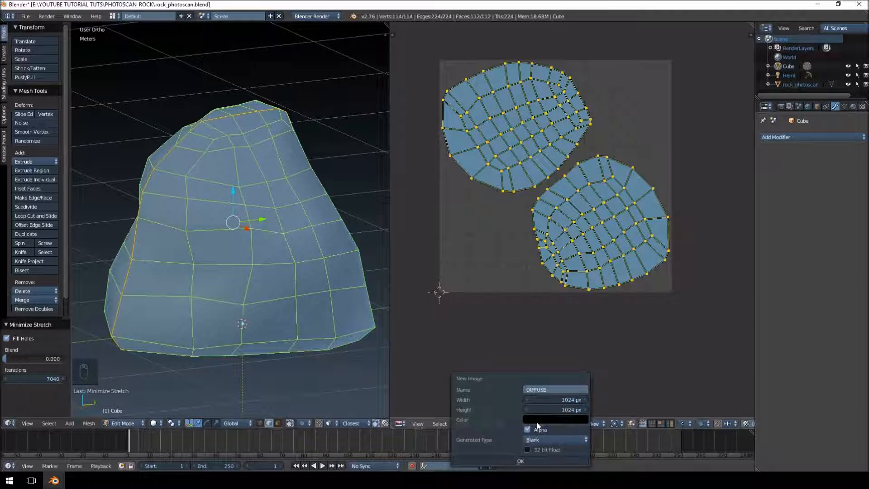
{"action": "left_click", "coordinate": [554, 419]}
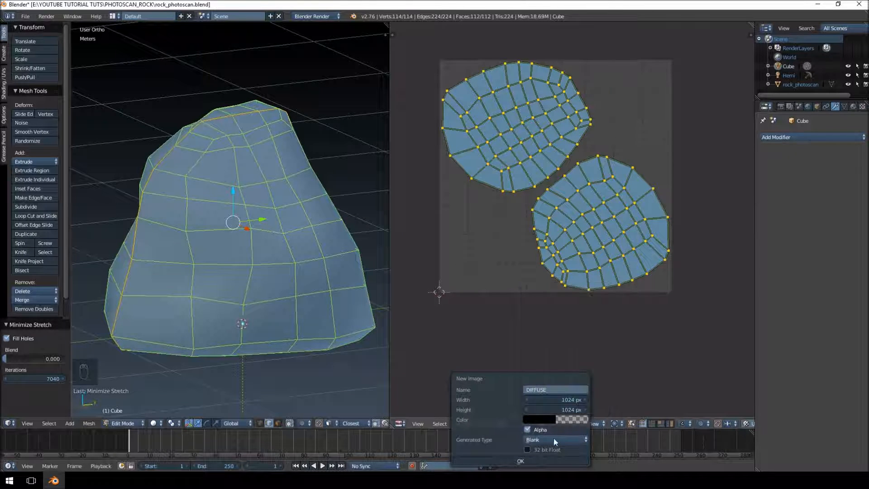
{"action": "left_click", "coordinate": [519, 461]}
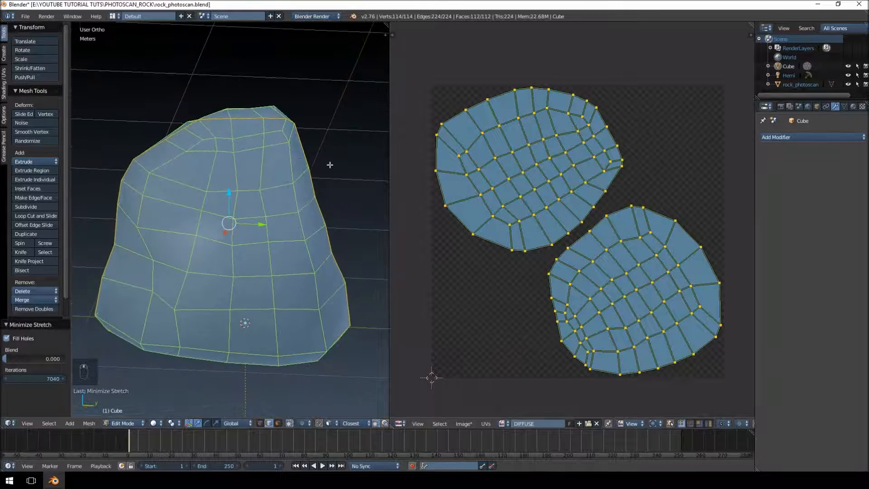
{"action": "key", "text": "Tab"}
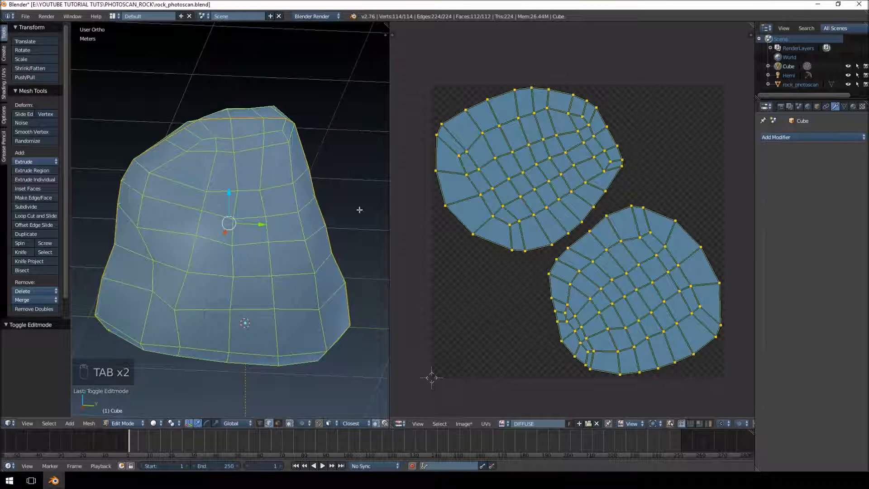
{"action": "key", "text": "Tab"}
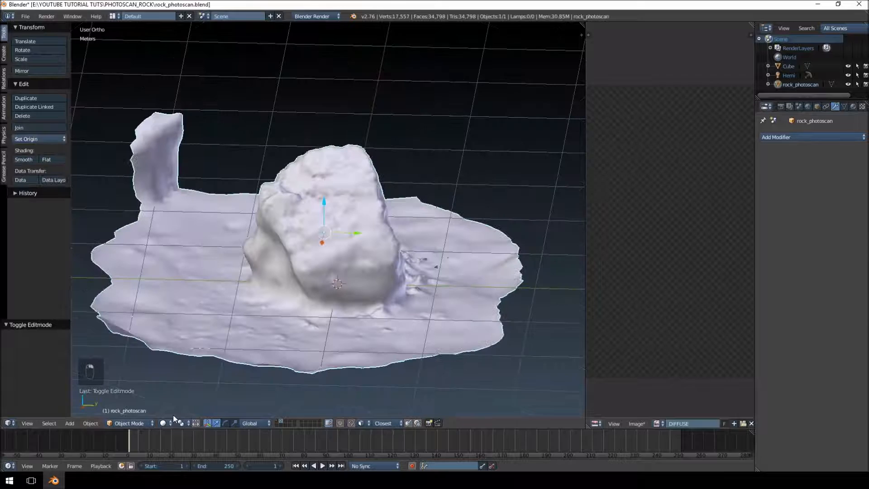
Step: Use Material shading, add a Hemi lamp, and move layers so both rocks show
{"action": "left_click", "coordinate": [163, 423]}
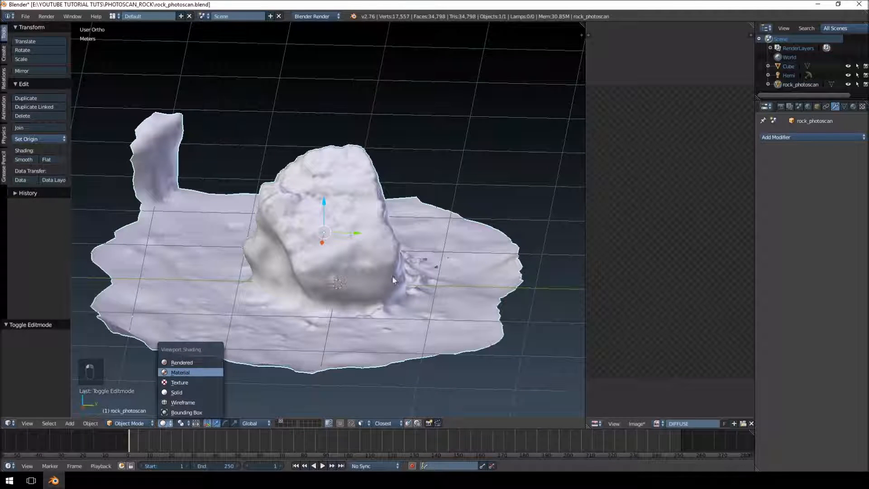
{"action": "left_click", "coordinate": [183, 402]}
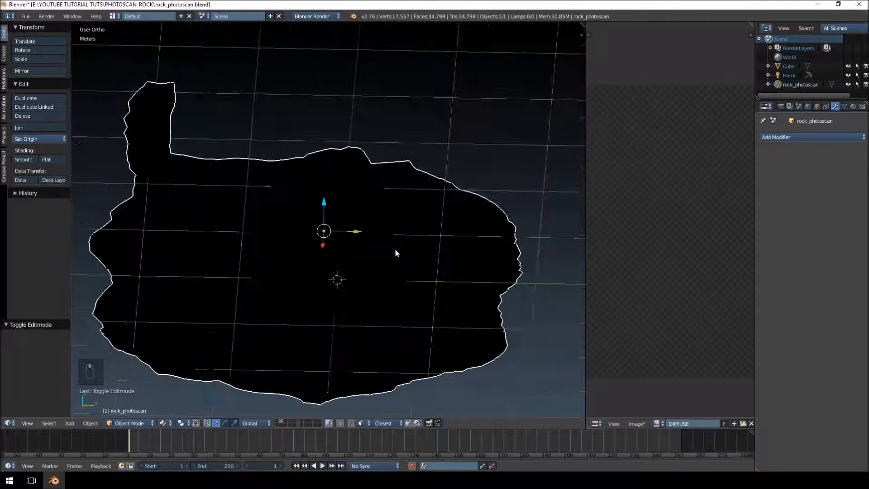
{"action": "key", "text": "shift+a"}
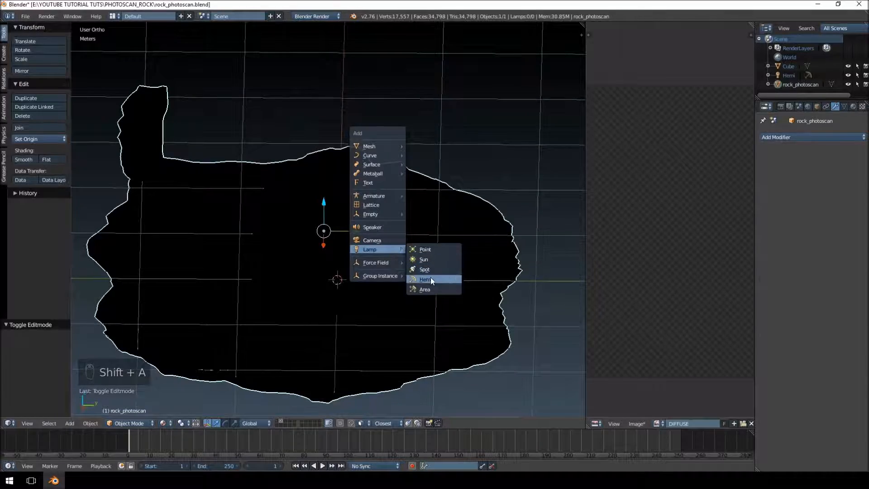
{"action": "left_click", "coordinate": [425, 279]}
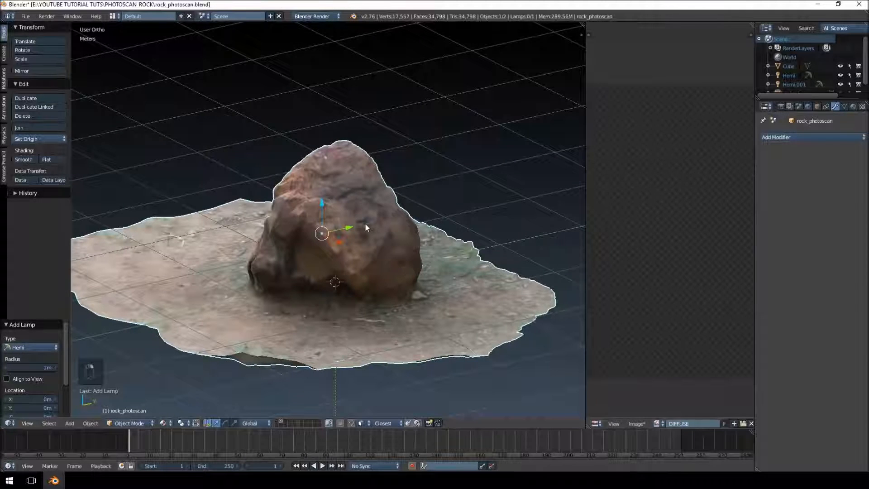
{"action": "key", "text": "m"}
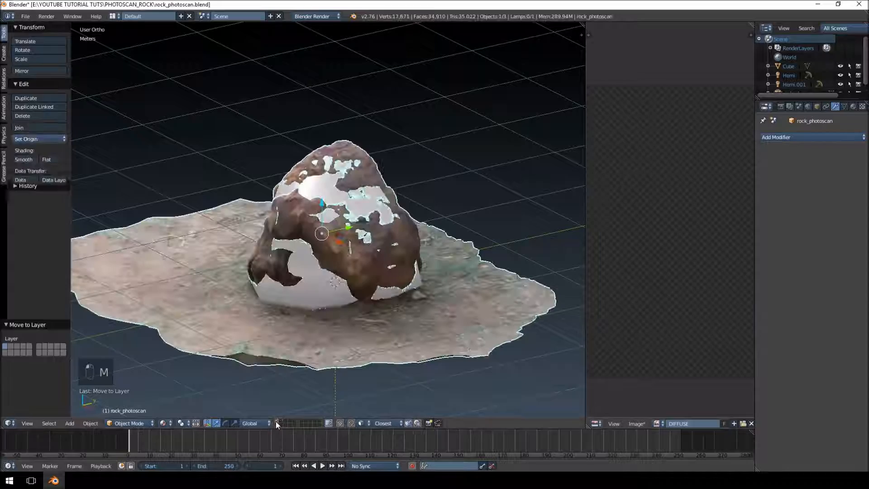
{"action": "left_click_drag", "start_coordinate": [321, 233], "coordinate": [349, 253]}
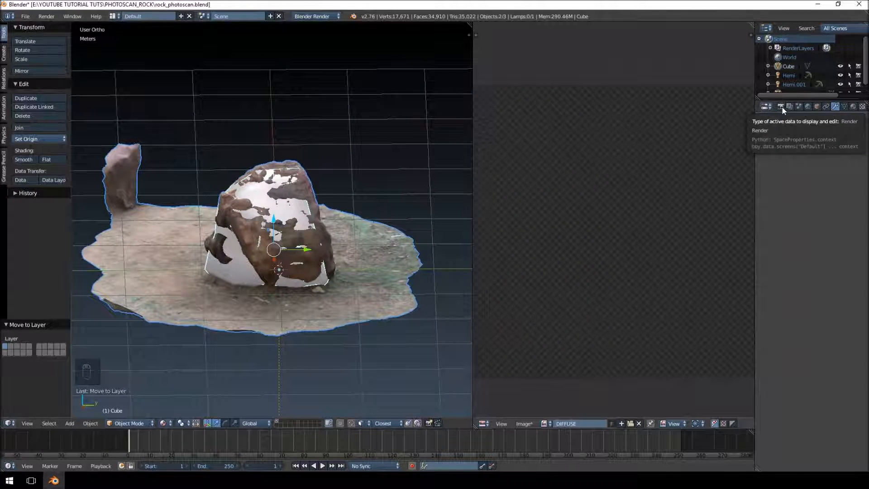
Step: Bake Textures from the photoscan to the Cube using Selected to Active
{"action": "left_click", "coordinate": [769, 106]}
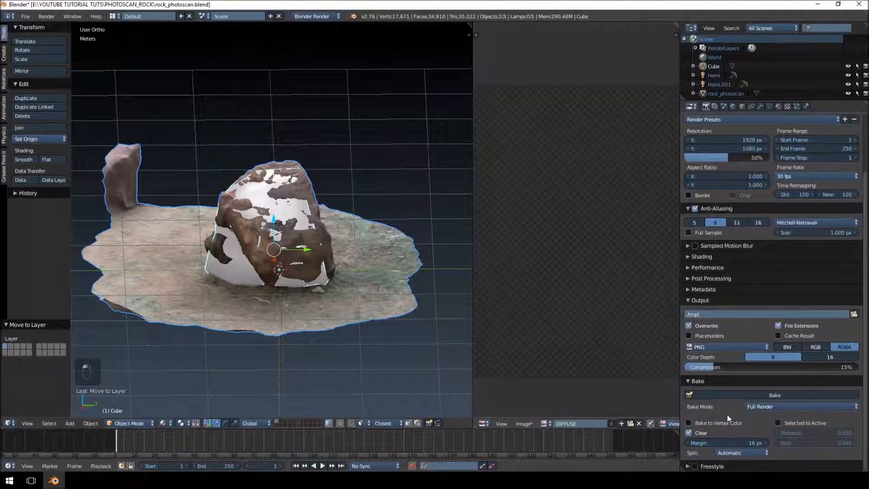
{"action": "left_click", "coordinate": [798, 407]}
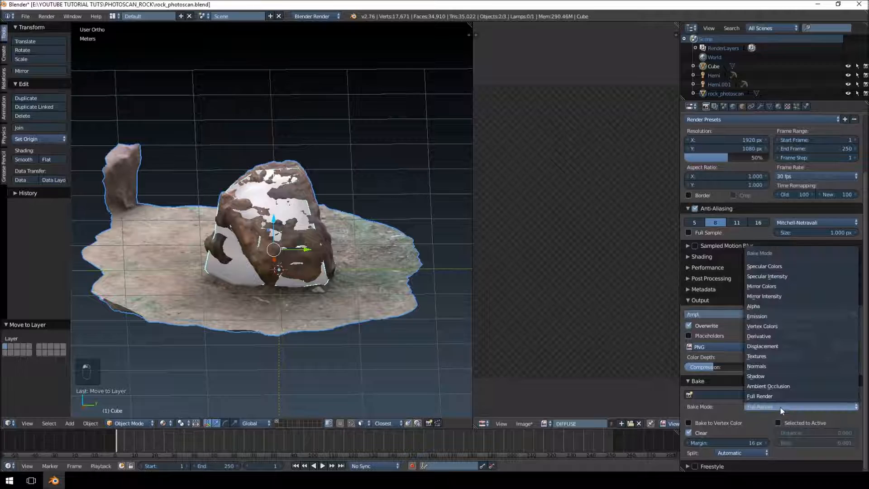
{"action": "left_click", "coordinate": [757, 356]}
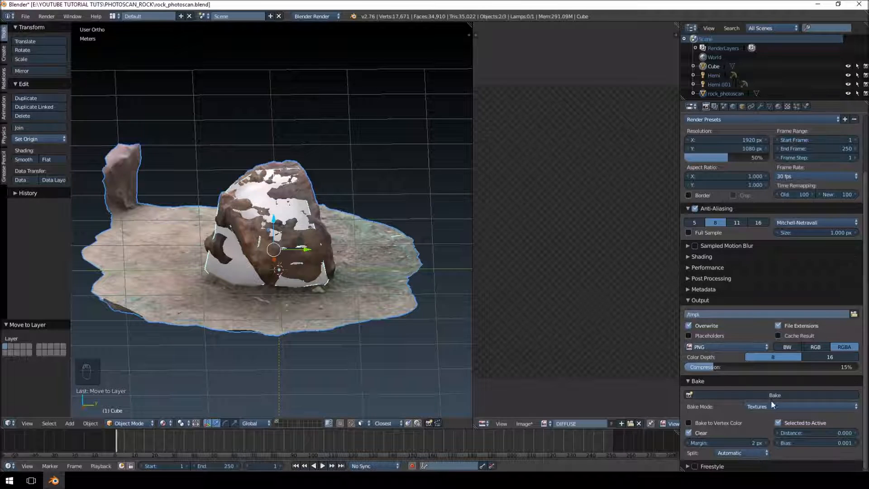
{"action": "left_click", "coordinate": [773, 395]}
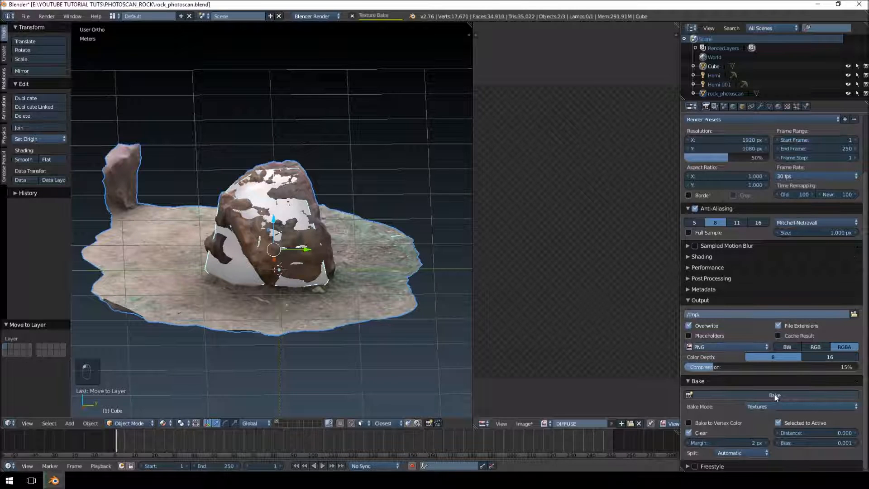
{"action": "left_click", "coordinate": [775, 395]}
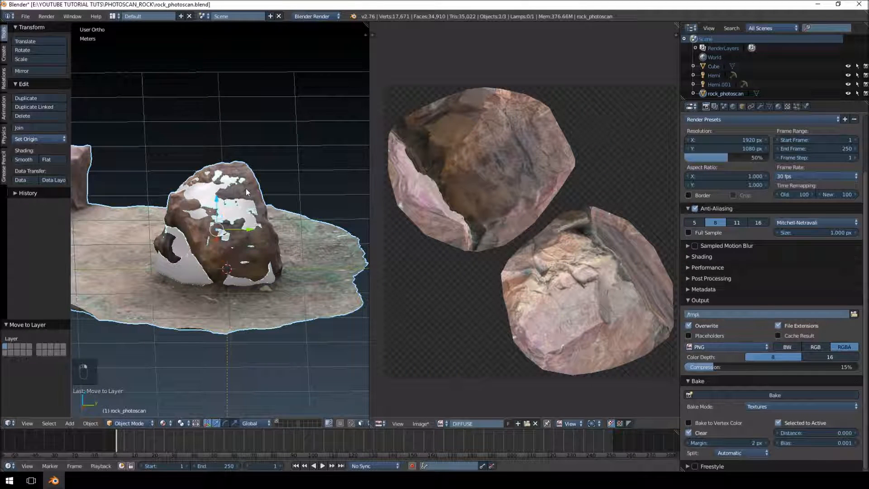
Step: Hide rock_photoscan and add a New material to the low-poly Cube
{"action": "key", "text": "m"}
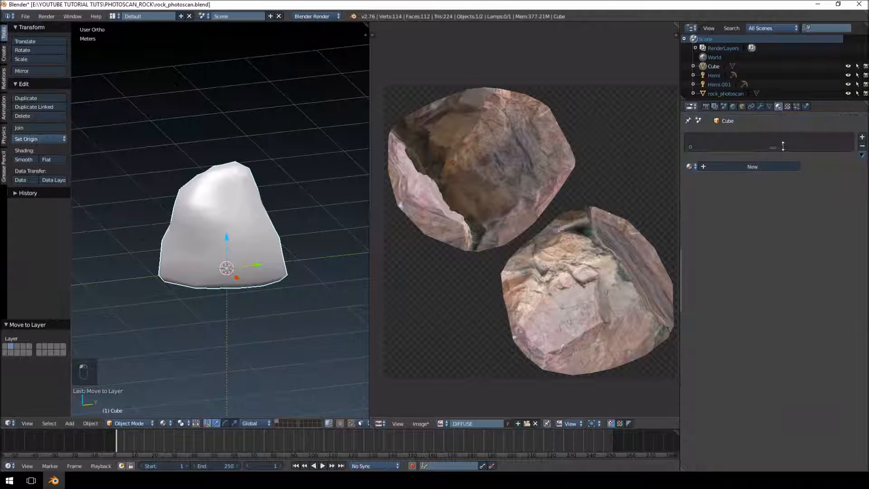
{"action": "left_click", "coordinate": [752, 166]}
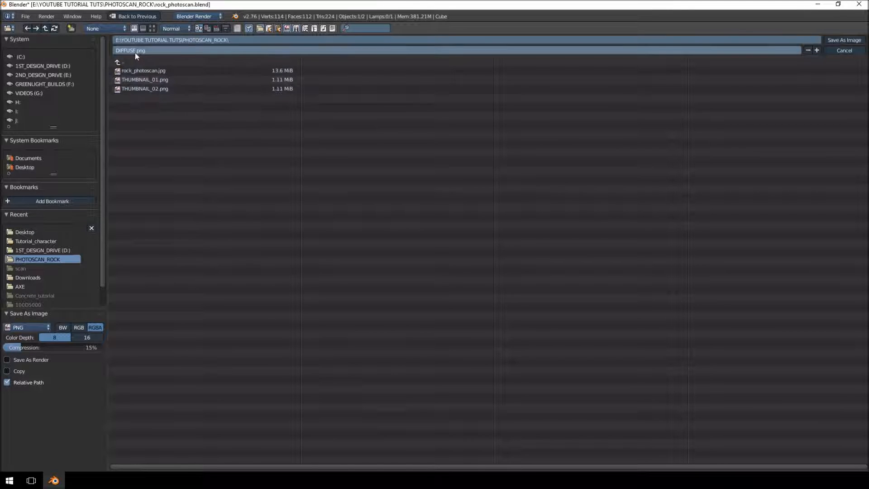
Step: Save DIFFUSE.png in PHOTOSCAN_ROCK and map it as a UV image texture
{"action": "left_click", "coordinate": [844, 39]}
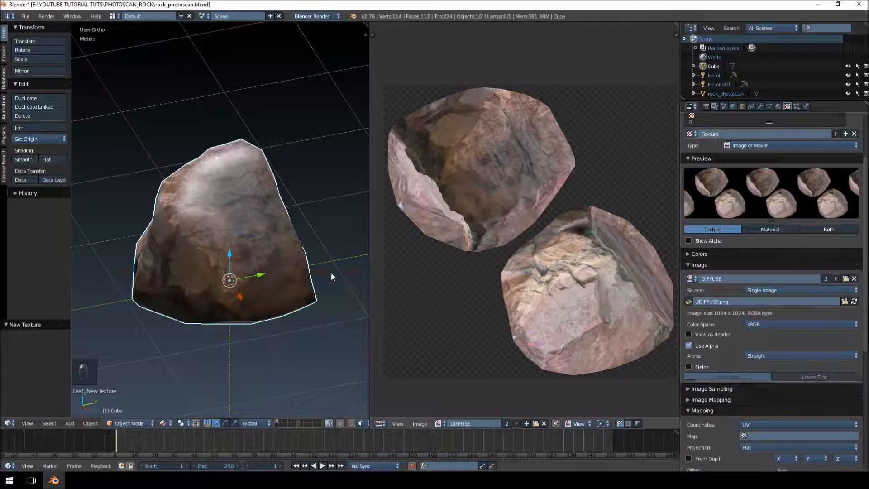
{"action": "left_click", "coordinate": [25, 17]}
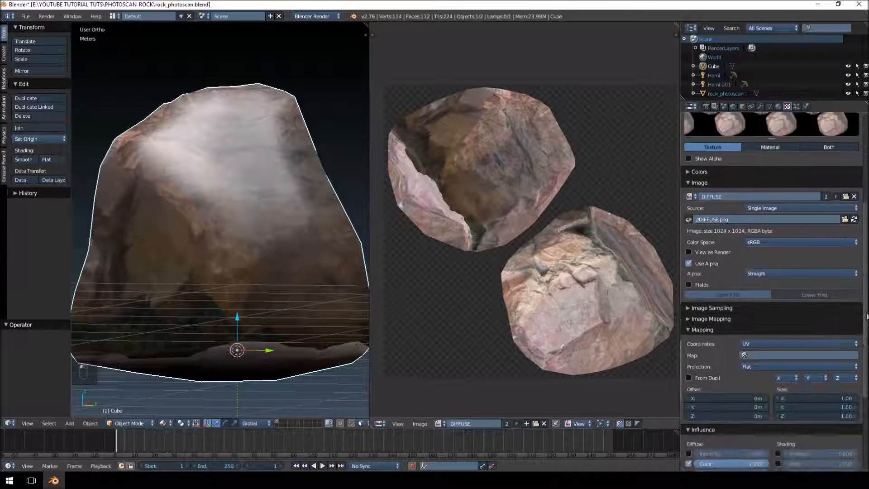
Step: Delete the Hemi lamp, confirming Delete in the popup
{"action": "scroll", "scroll_direction": "down", "scroll_amount": 3}
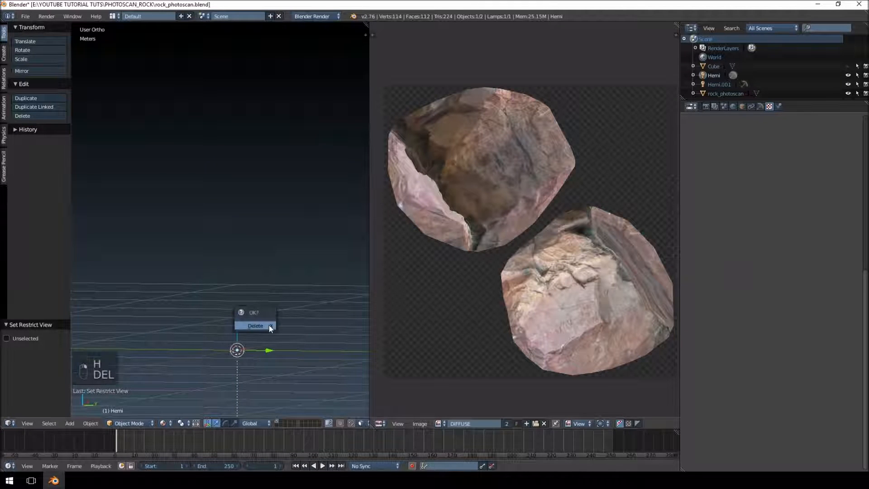
{"action": "left_click", "coordinate": [254, 326]}
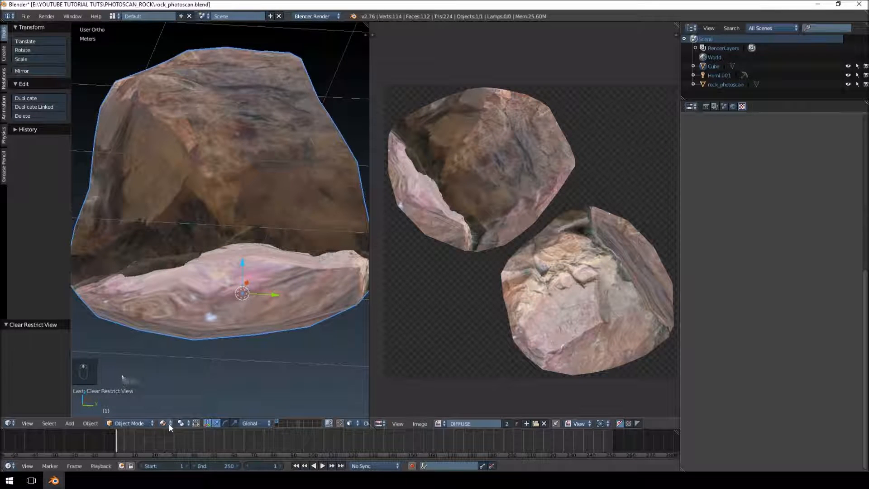
Step: Keep Texture viewport shading and switch the rock into Texture Paint mode
{"action": "left_click", "coordinate": [163, 423]}
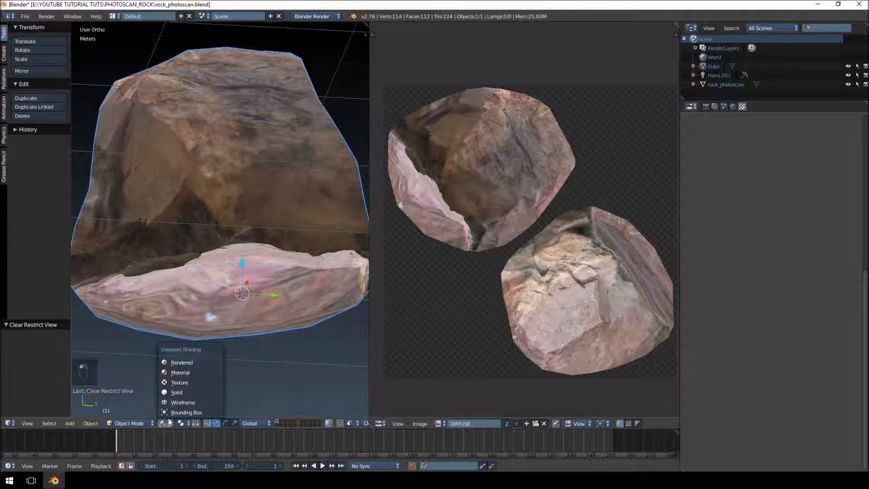
{"action": "mouse_move", "coordinate": [186, 412]}
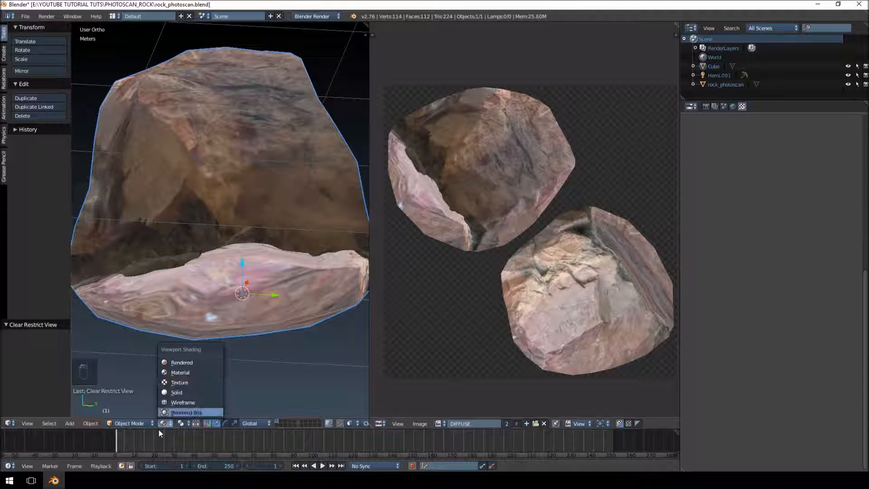
{"action": "left_click", "coordinate": [159, 423]}
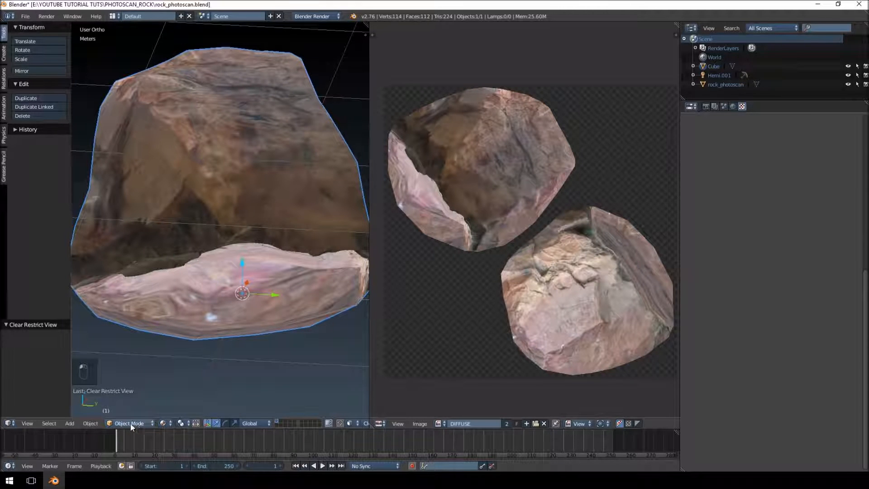
{"action": "left_click", "coordinate": [129, 423]}
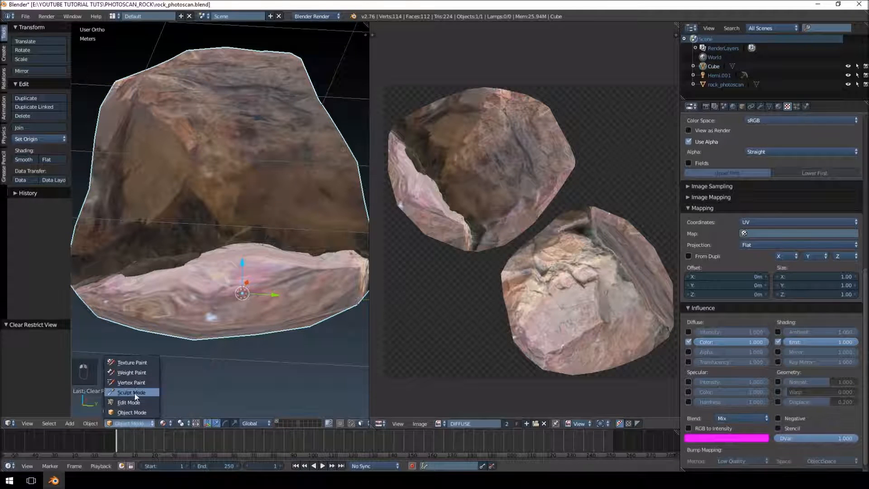
{"action": "left_click", "coordinate": [133, 363]}
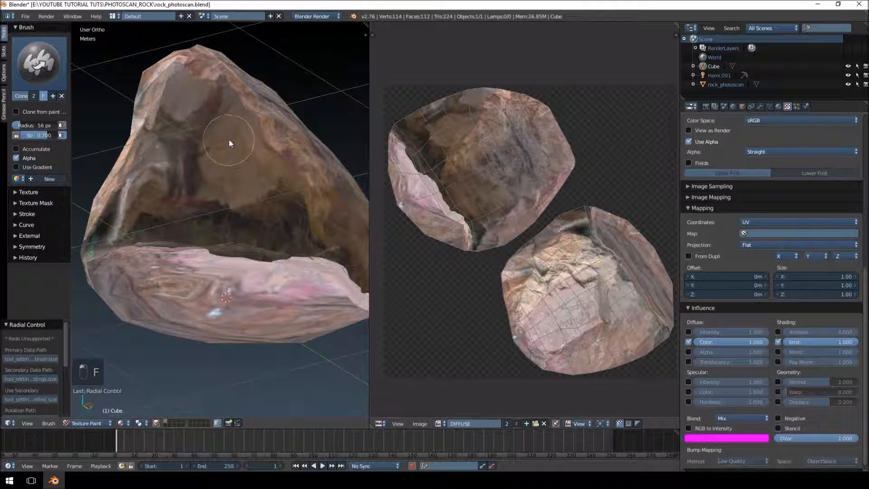
{"action": "mouse_move", "coordinate": [234, 133]}
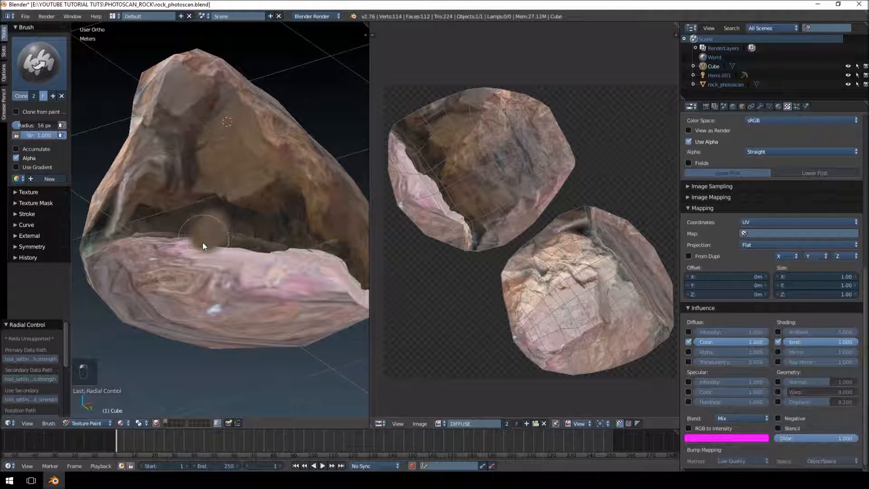
Step: Paint three clone strokes across the dark hollow on the rock's face
{"action": "left_click_drag", "start_coordinate": [204, 246], "coordinate": [259, 250]}
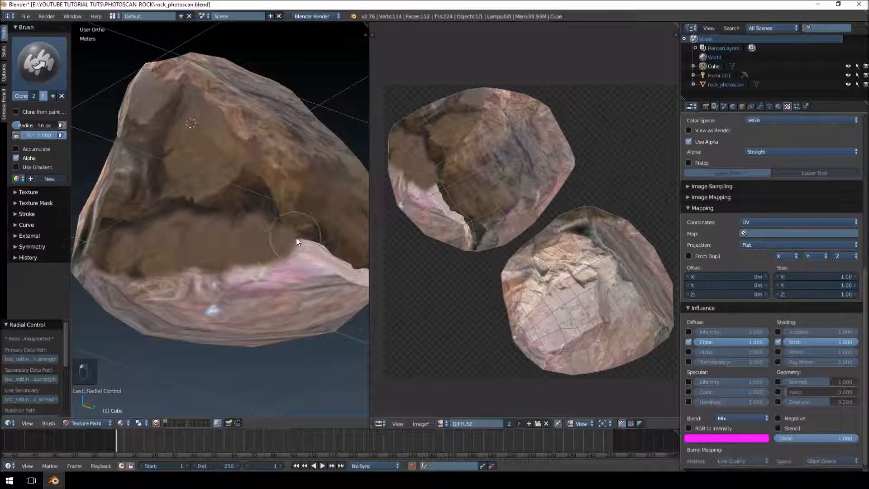
{"action": "left_click_drag", "start_coordinate": [296, 242], "coordinate": [227, 245]}
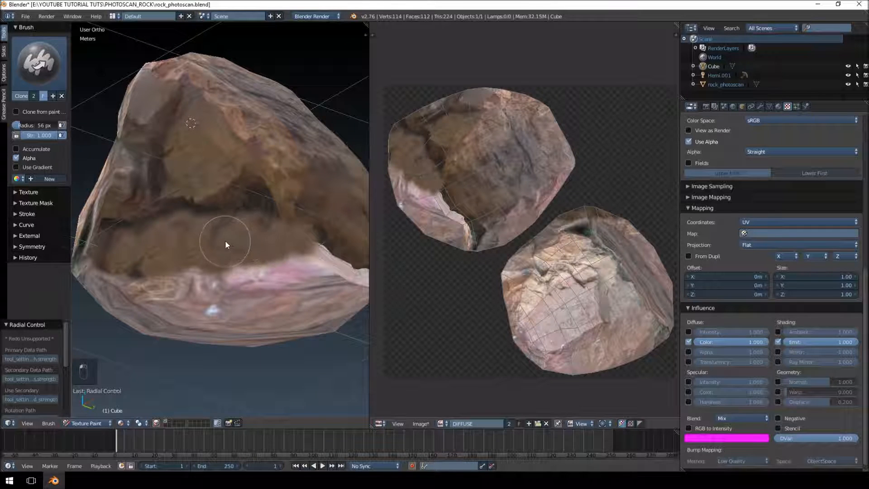
{"action": "left_click_drag", "start_coordinate": [225, 245], "coordinate": [255, 186]}
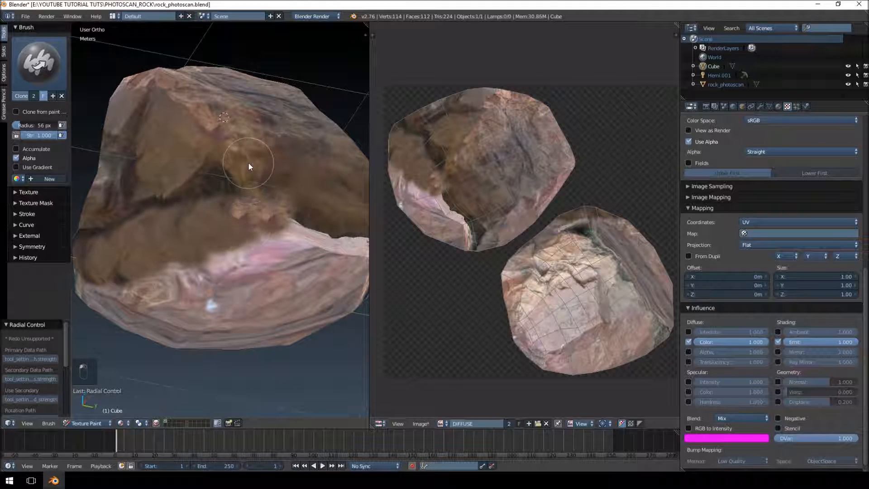
Step: View the rock from other sides and clone over the dark crack and crevice
{"action": "key", "text": "ctrl+z"}
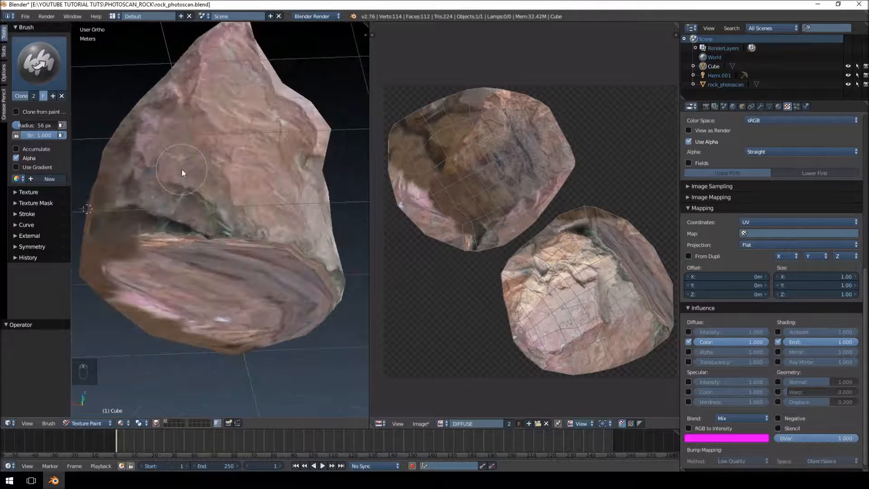
{"action": "left_click_drag", "start_coordinate": [182, 169], "coordinate": [183, 230]}
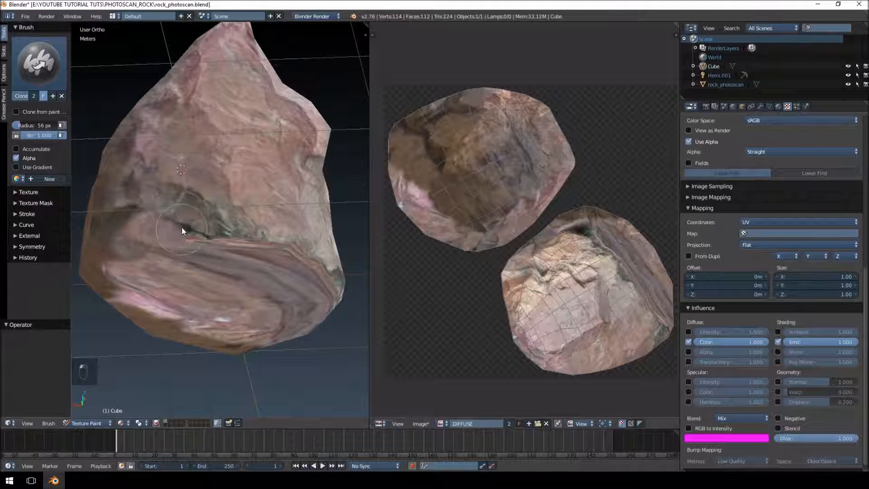
{"action": "left_click_drag", "start_coordinate": [183, 232], "coordinate": [230, 239]}
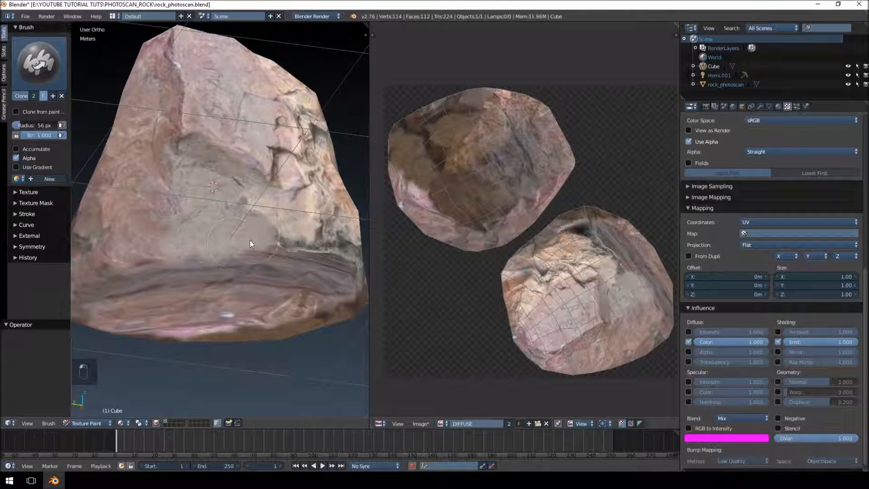
{"action": "key", "text": "ctrl+z"}
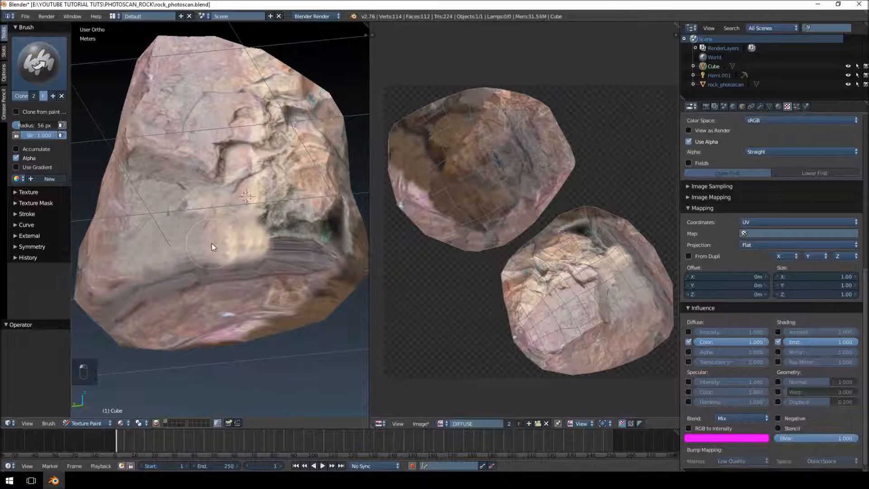
{"action": "left_click_drag", "start_coordinate": [214, 246], "coordinate": [230, 232]}
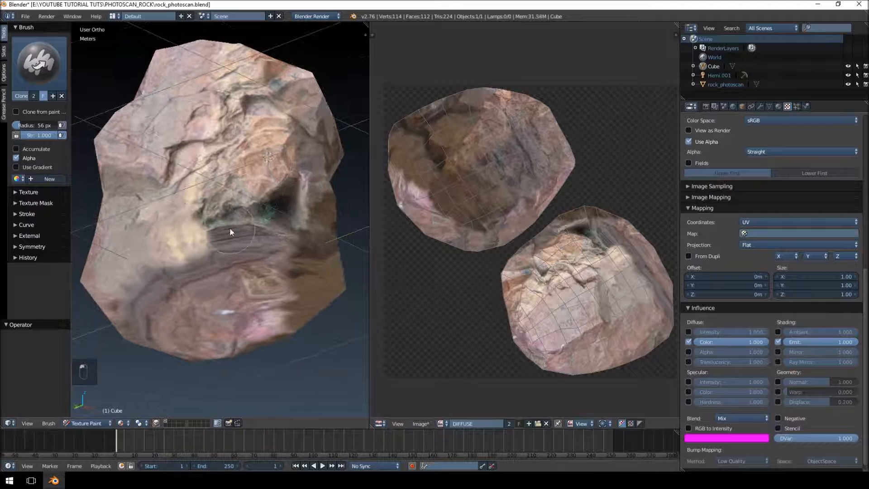
{"action": "left_click_drag", "start_coordinate": [231, 232], "coordinate": [262, 218]}
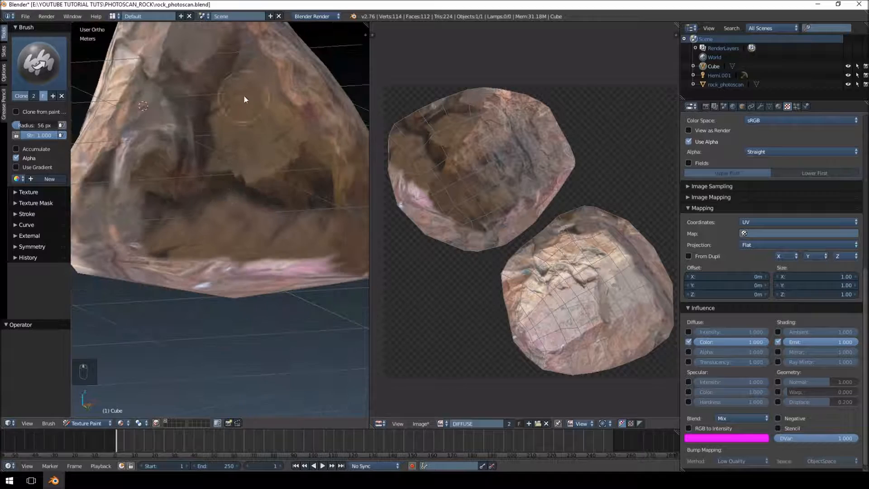
Step: Undo two clone strokes and enlarge the clone brush radius to 101 px
{"action": "key", "text": "ctrl+z"}
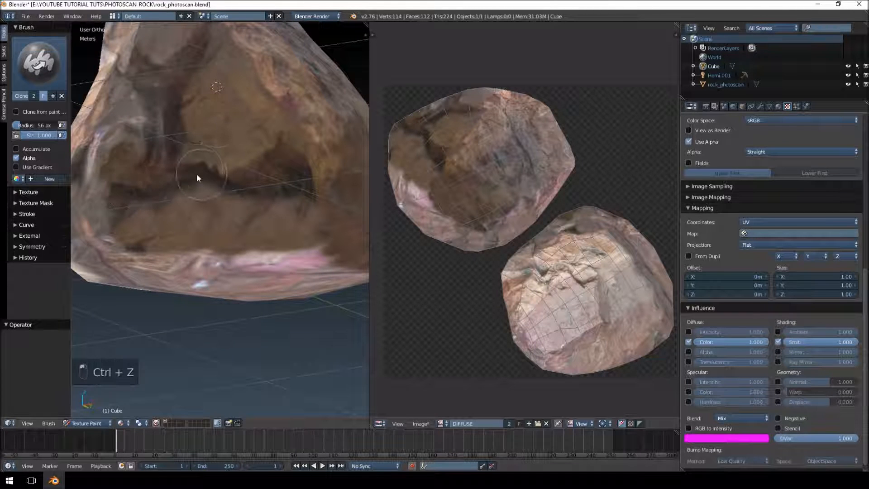
{"action": "key", "text": "ctrl+z"}
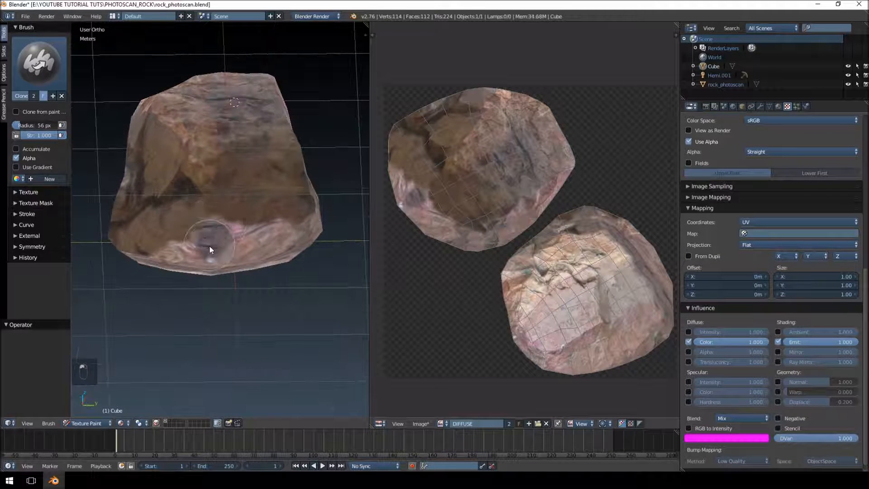
{"action": "key", "text": "ctrl+z"}
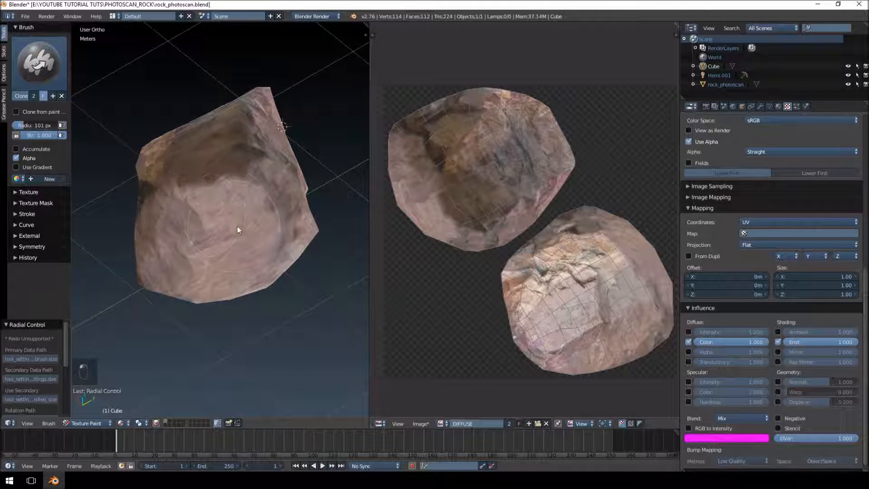
Step: Clone-paint over the mark on the rock's face, undoing unwanted strokes
{"action": "key", "text": "ctrl+z"}
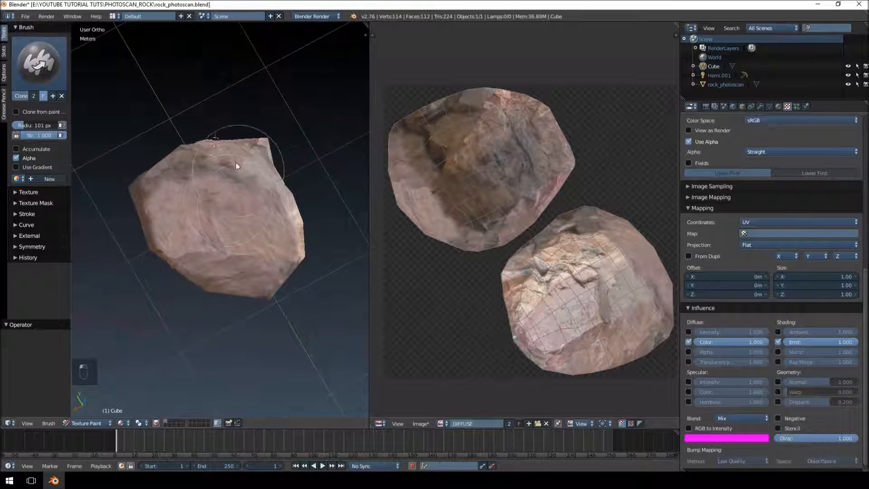
{"action": "key", "text": "ctrl+z"}
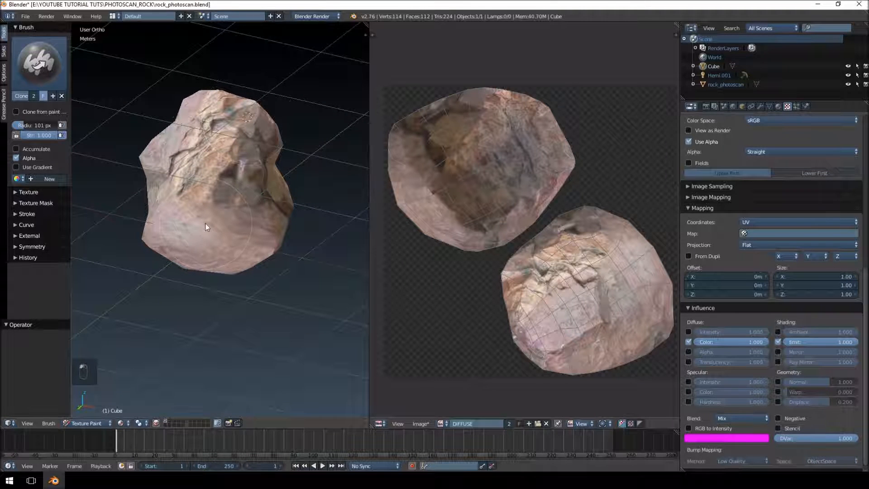
{"action": "key", "text": "ctrl+z"}
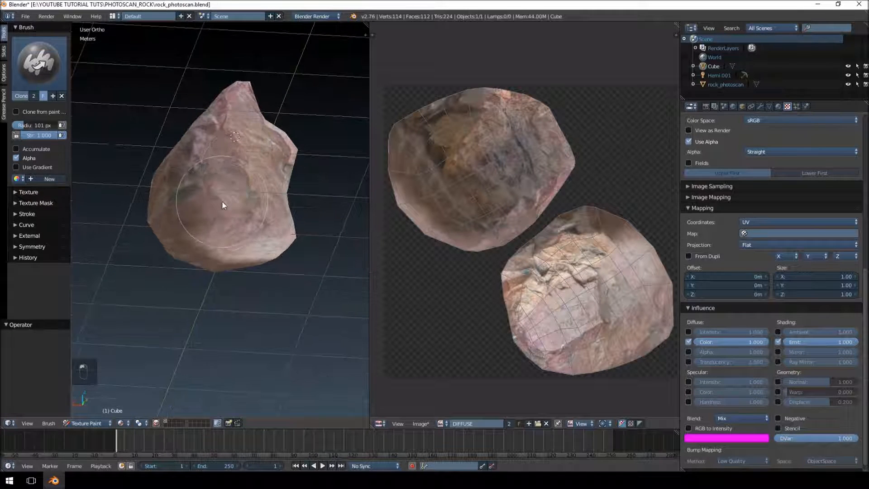
{"action": "left_click_drag", "start_coordinate": [221, 205], "coordinate": [154, 261]}
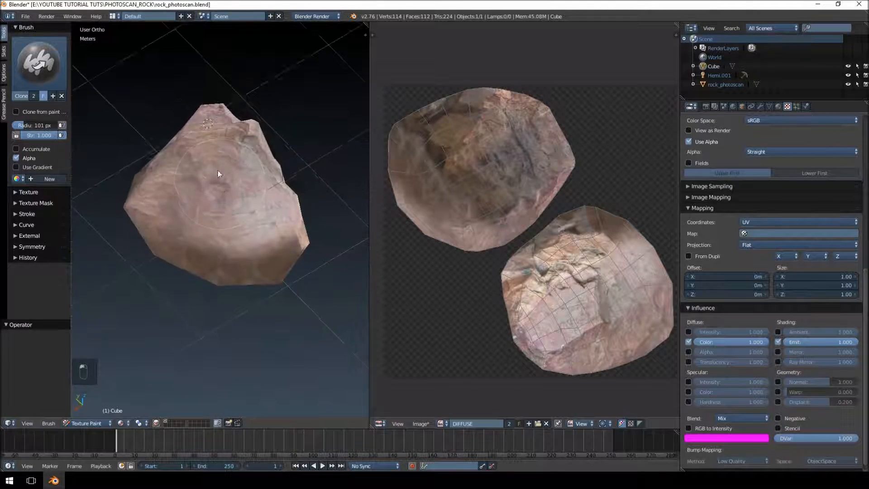
{"action": "key", "text": "ctrl+z"}
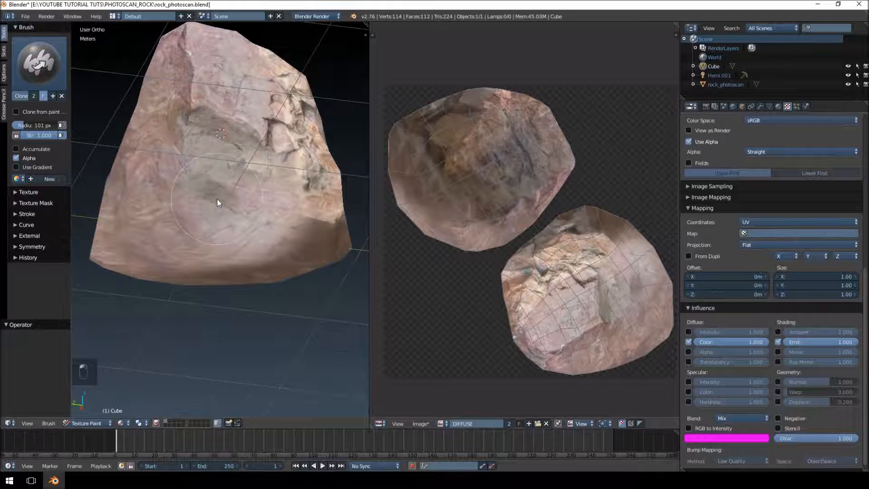
Step: Undo four bad clone strokes and widen the clone brush to about 145 px
{"action": "key", "text": "ctrl+z"}
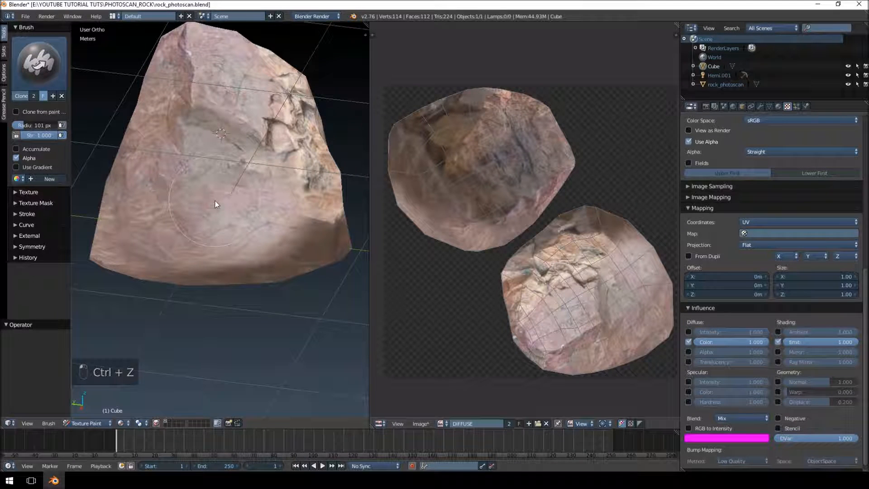
{"action": "key", "text": "ctrl+z"}
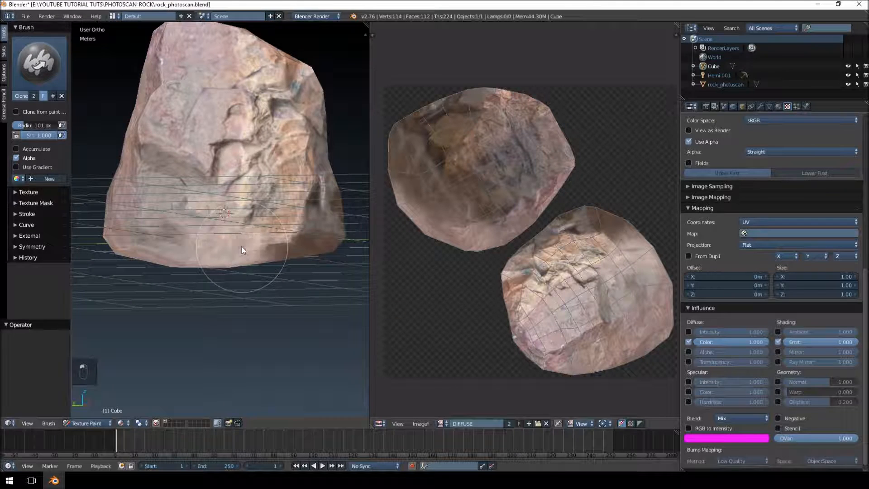
{"action": "key", "text": "ctrl+z"}
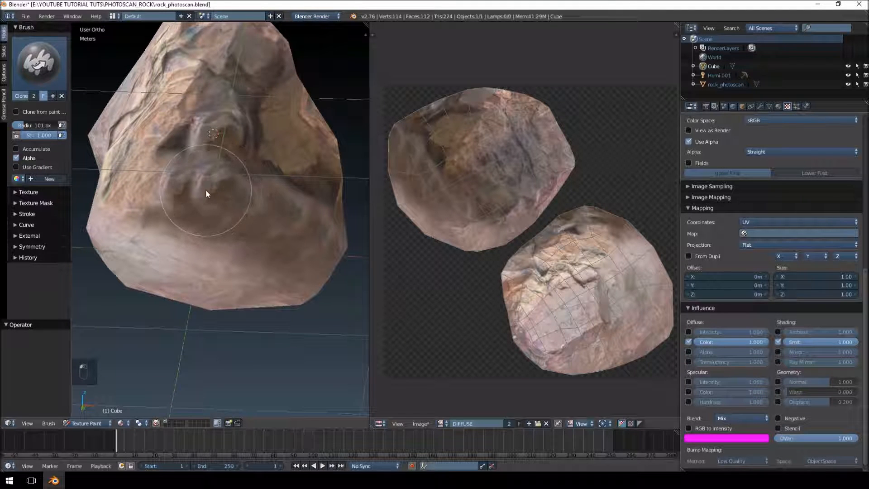
{"action": "key", "text": "ctrl+z"}
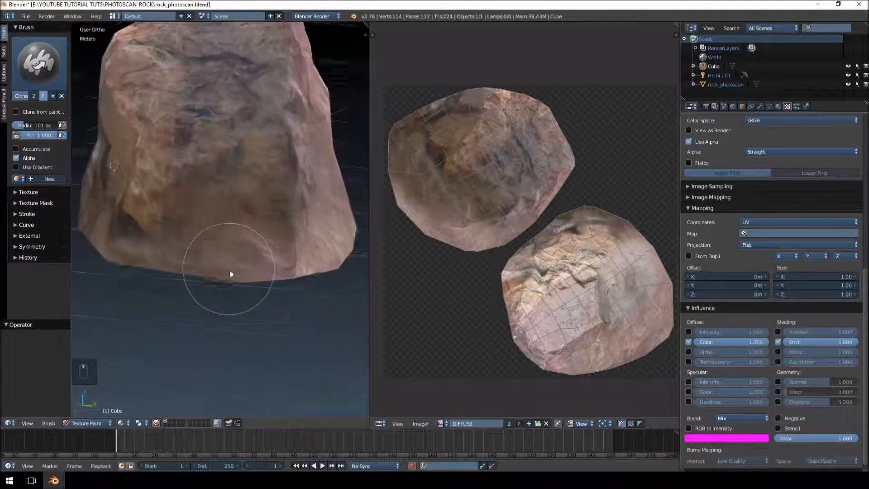
{"action": "key", "text": "f"}
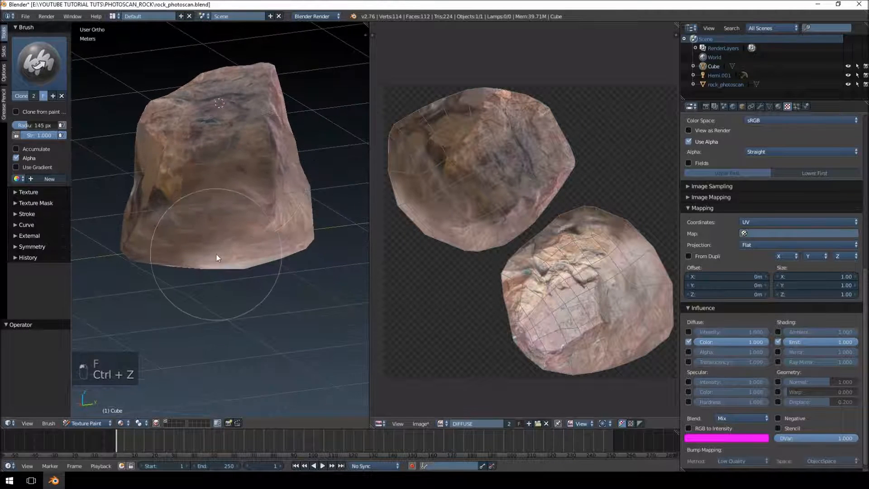
Step: Set the clone brush to radius about 108 px and strength 0.339
{"action": "key", "text": "ctrl+z"}
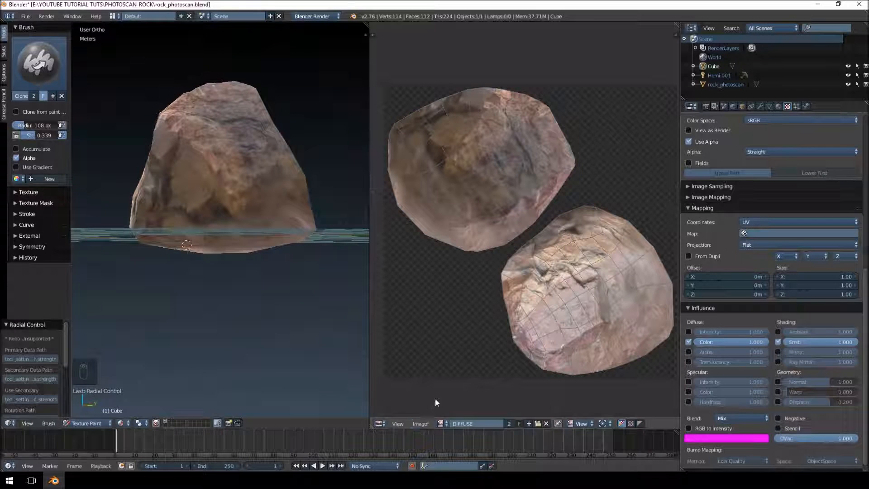
Step: Save the painted rock texture as DIFFUSE.png with Save As Image
{"action": "left_click", "coordinate": [420, 424]}
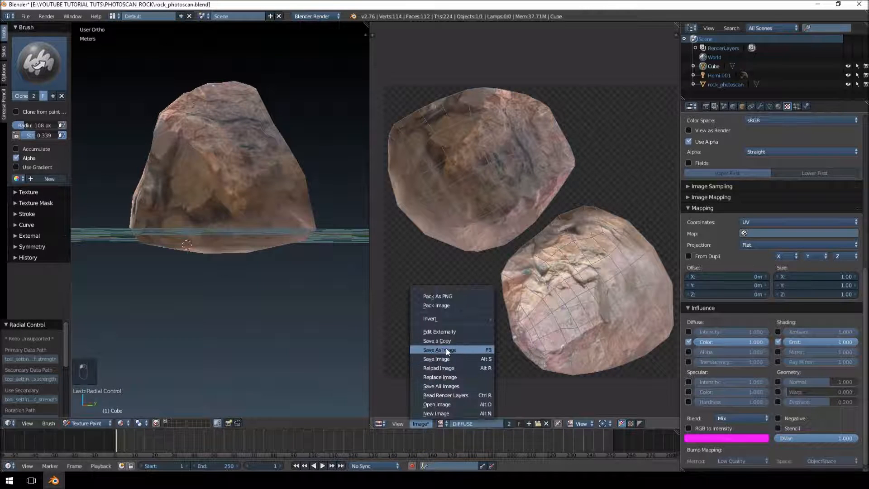
{"action": "left_click", "coordinate": [438, 349]}
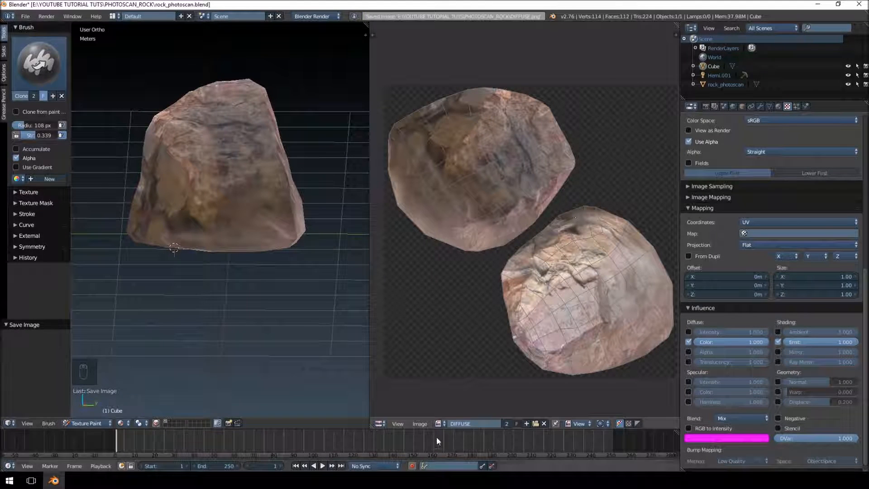
{"action": "left_click", "coordinate": [439, 423]}
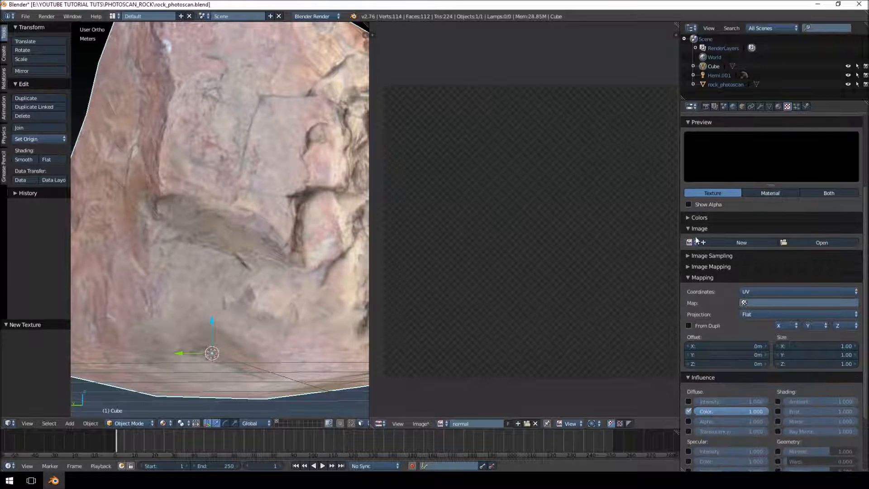
Step: Assign an image to the new texture and make it influence normals instead of colour
{"action": "left_click", "coordinate": [822, 242]}
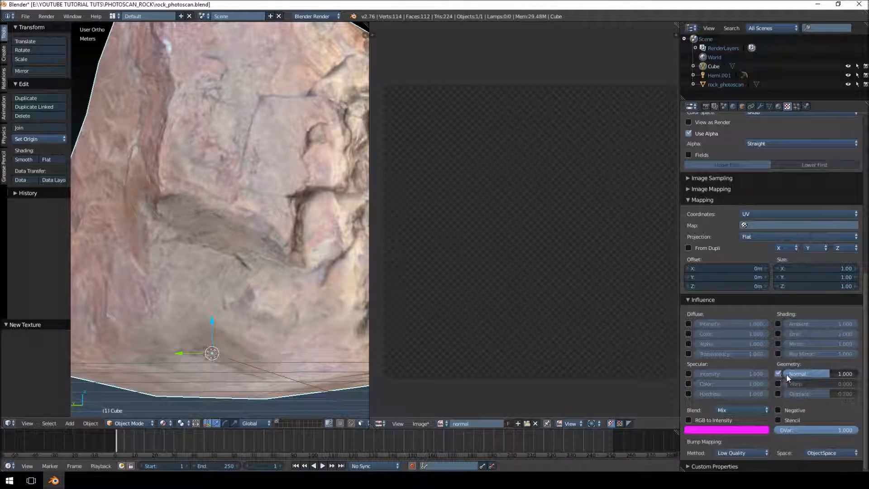
{"action": "left_click", "coordinate": [741, 452]}
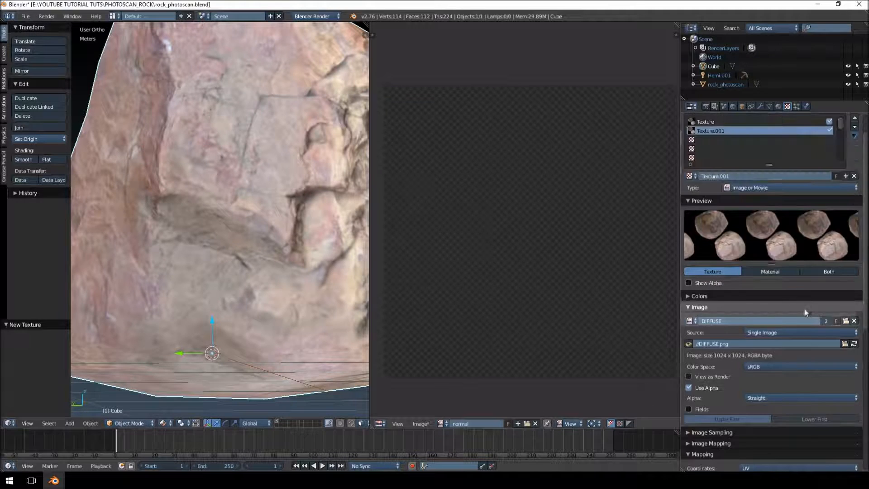
{"action": "scroll", "scroll_direction": "down", "scroll_amount": 3}
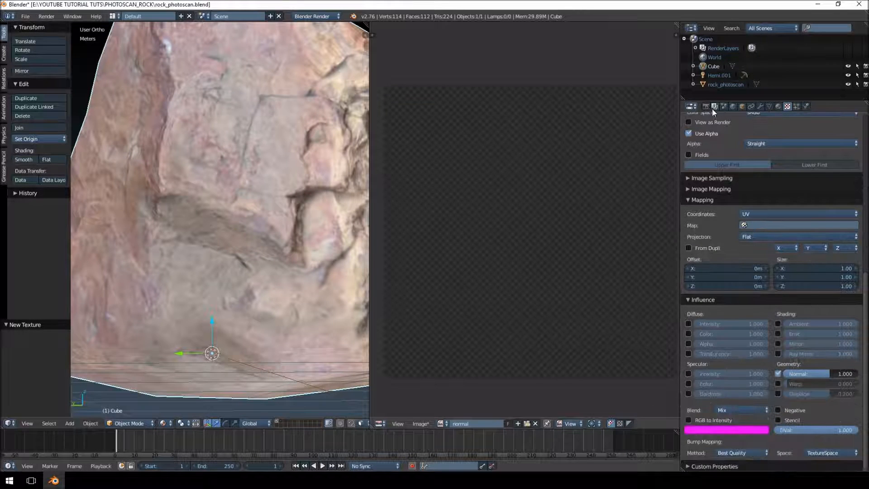
{"action": "left_click", "coordinate": [707, 106]}
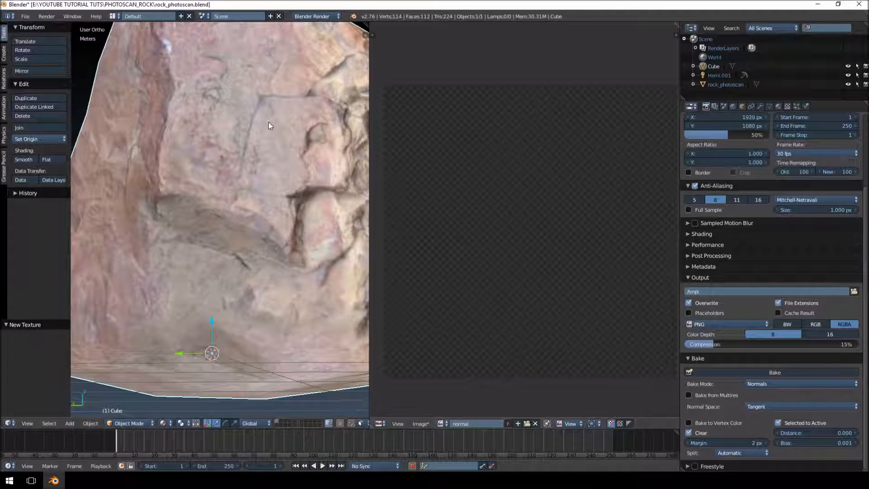
Step: Bake a tangent-space Normals map in Edit Mode and begin saving it as an image
{"action": "key", "text": "Tab"}
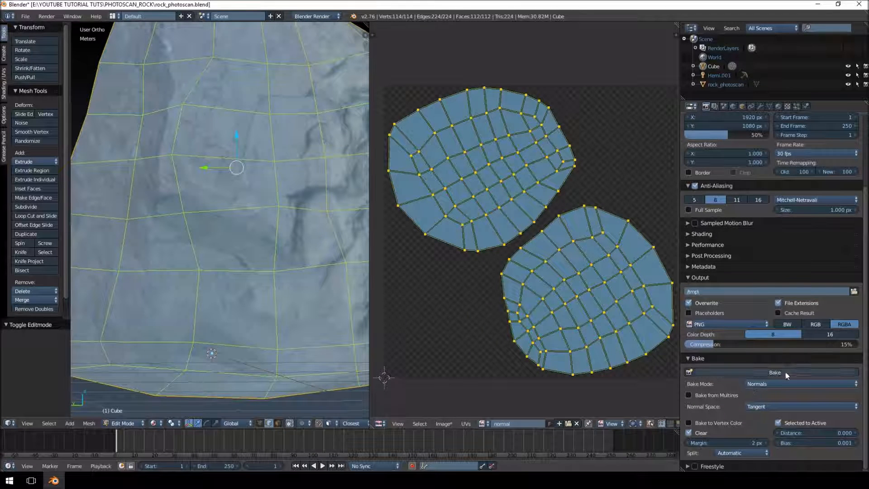
{"action": "left_click", "coordinate": [797, 383]}
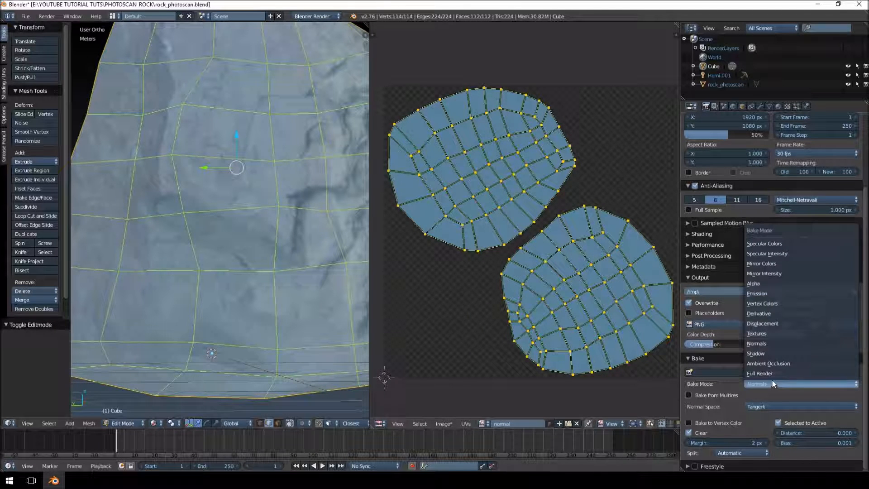
{"action": "left_click", "coordinate": [757, 383]}
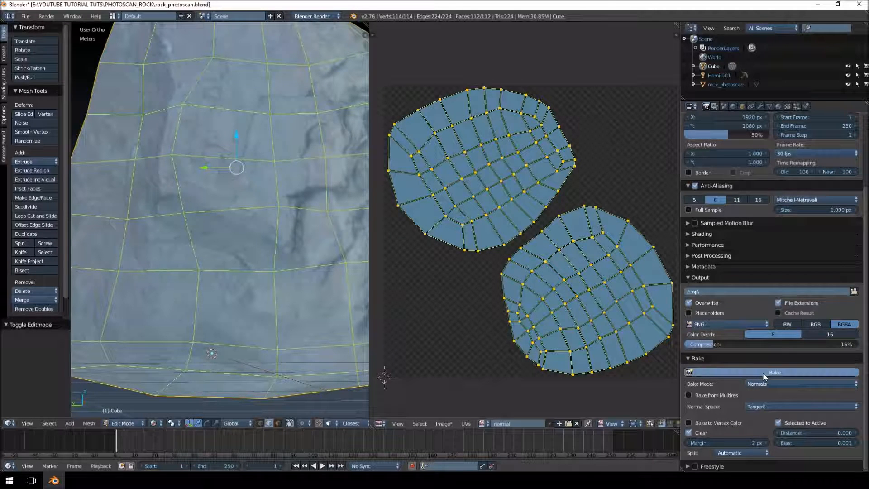
{"action": "left_click", "coordinate": [774, 373]}
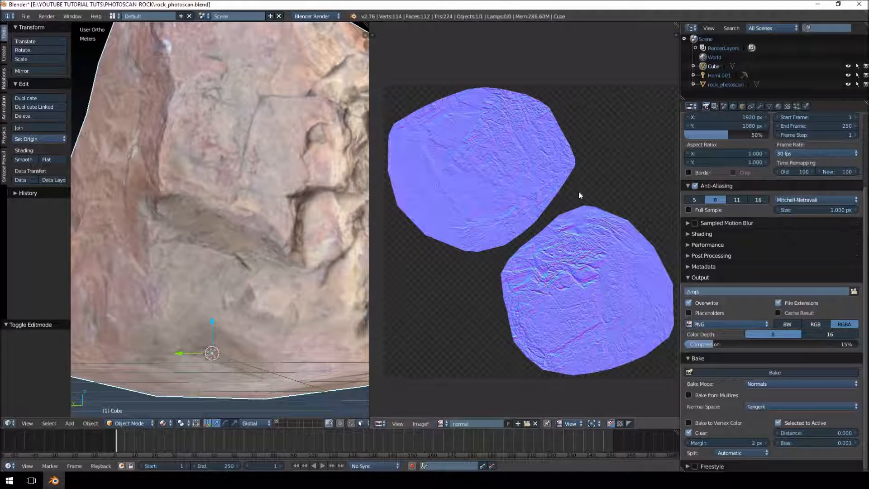
{"action": "left_click", "coordinate": [397, 423]}
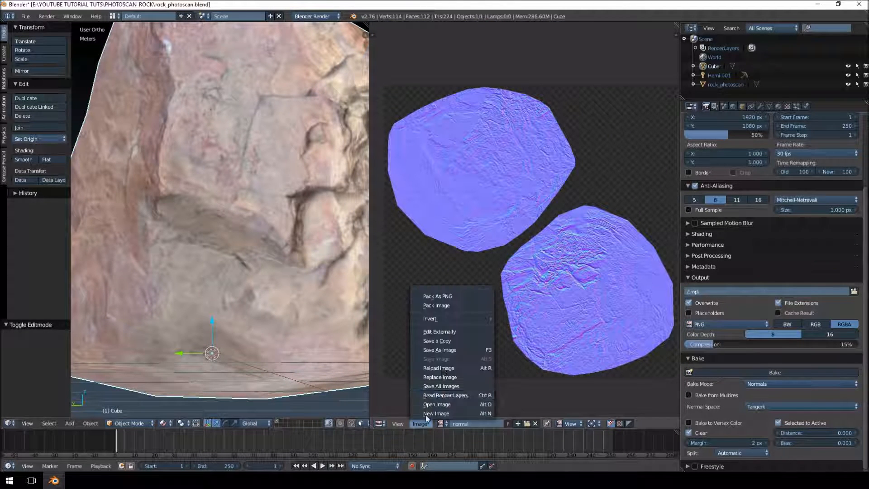
{"action": "left_click", "coordinate": [439, 350]}
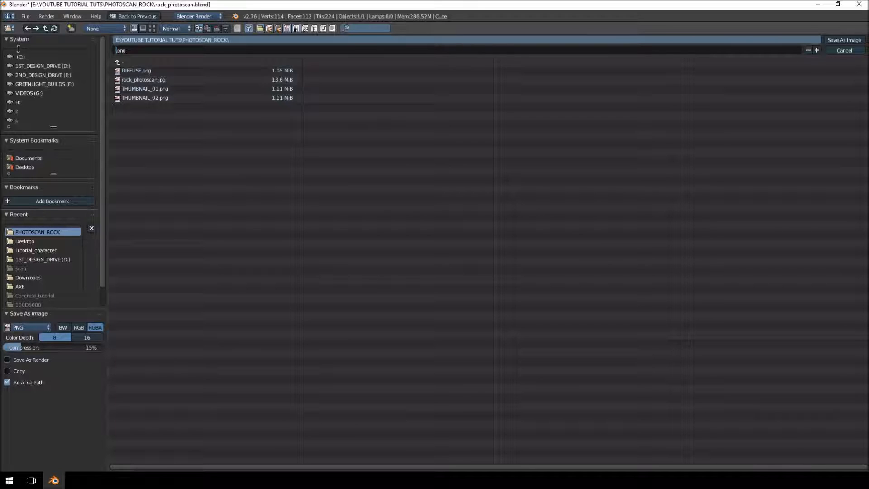
Step: Type 'Rock_' as the start of the normal map's PNG file name
{"action": "type", "text": "Rock_"}
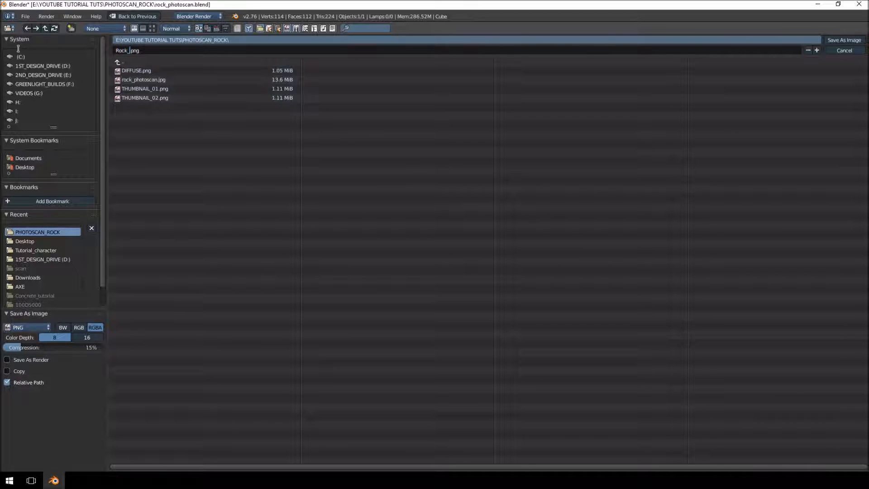